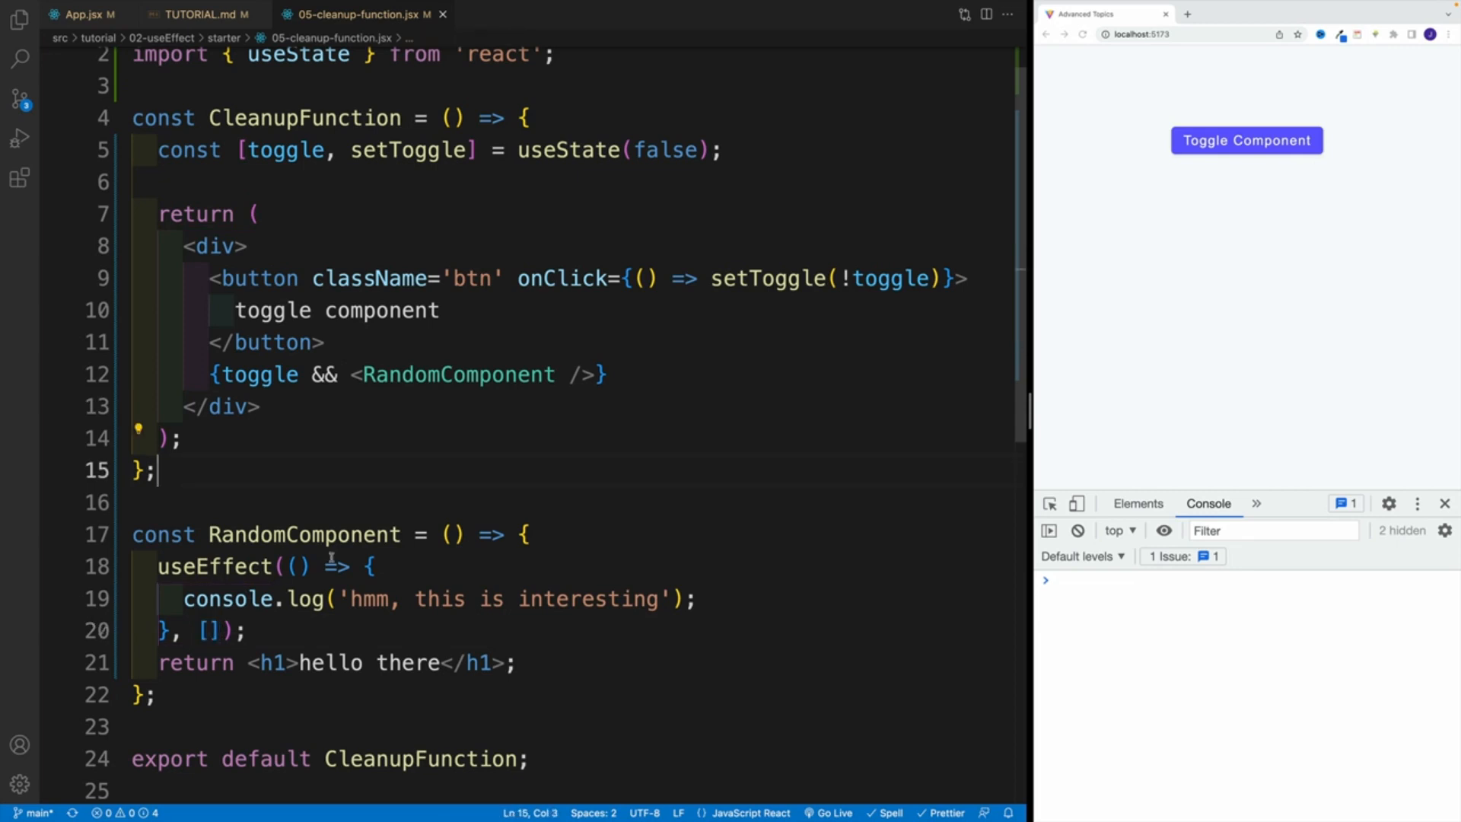
pyautogui.moveTo(462, 456)
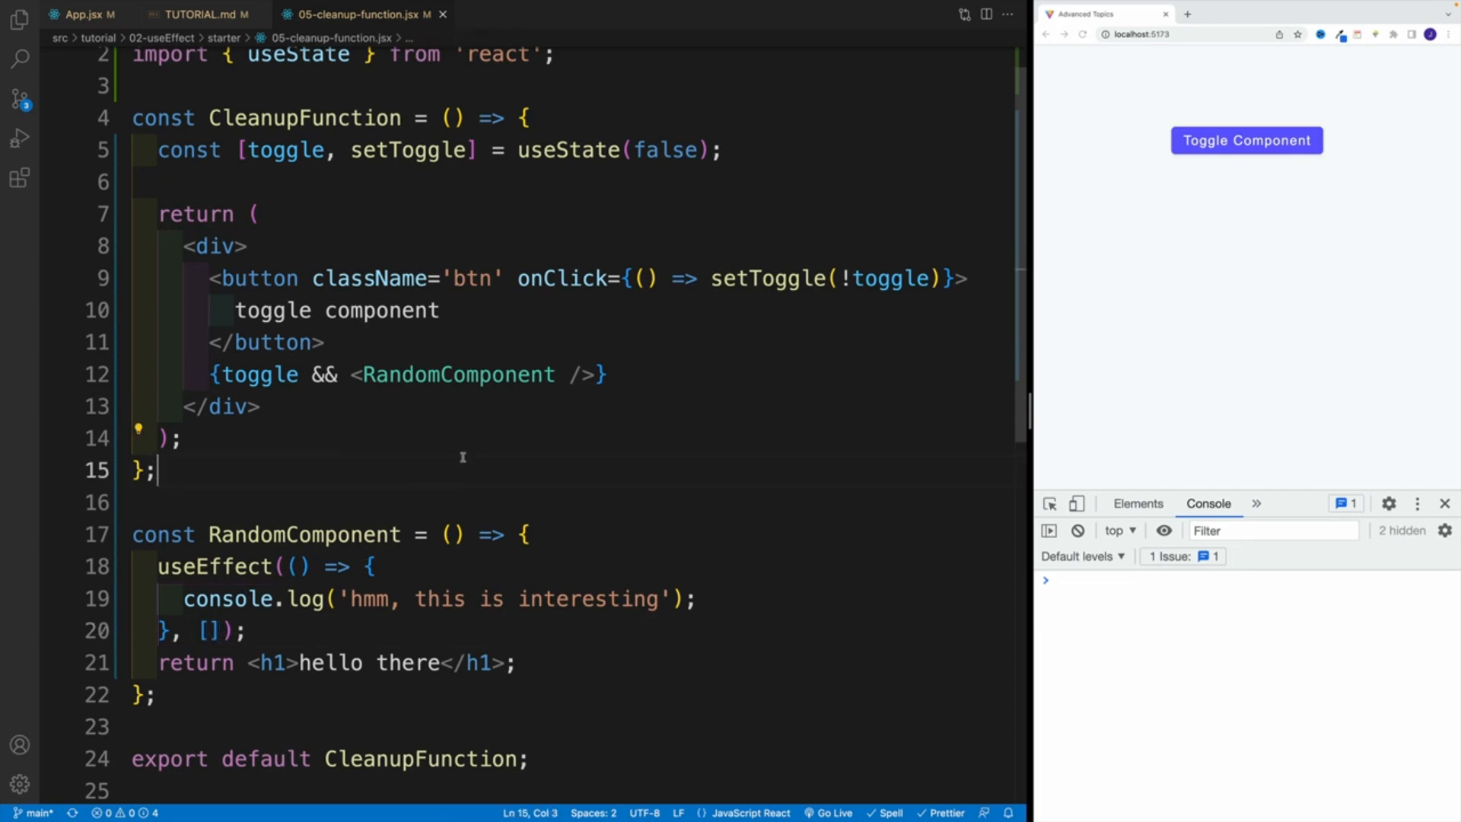
pyautogui.moveTo(1283, 178)
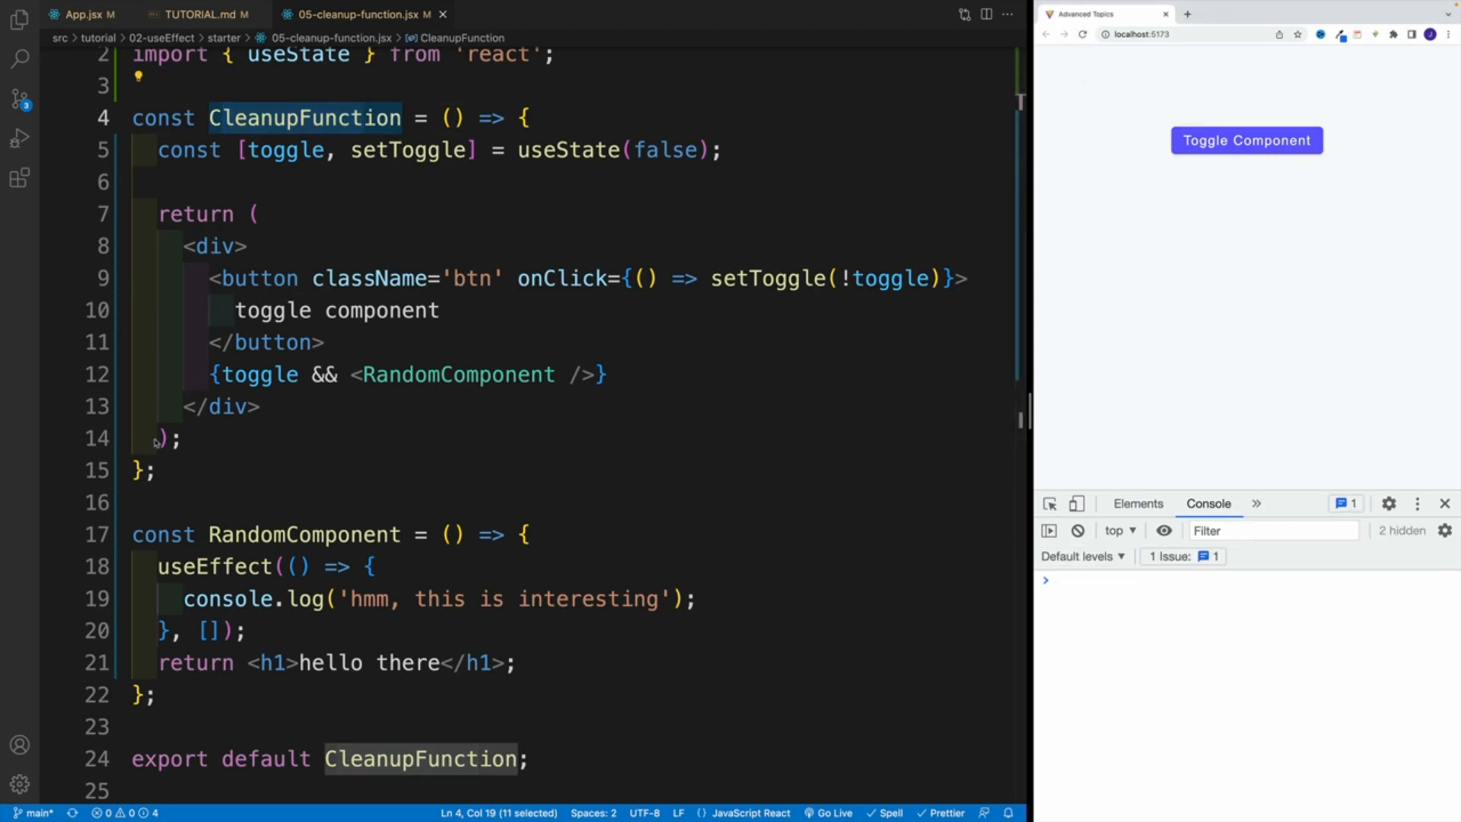
pyautogui.moveTo(326, 380)
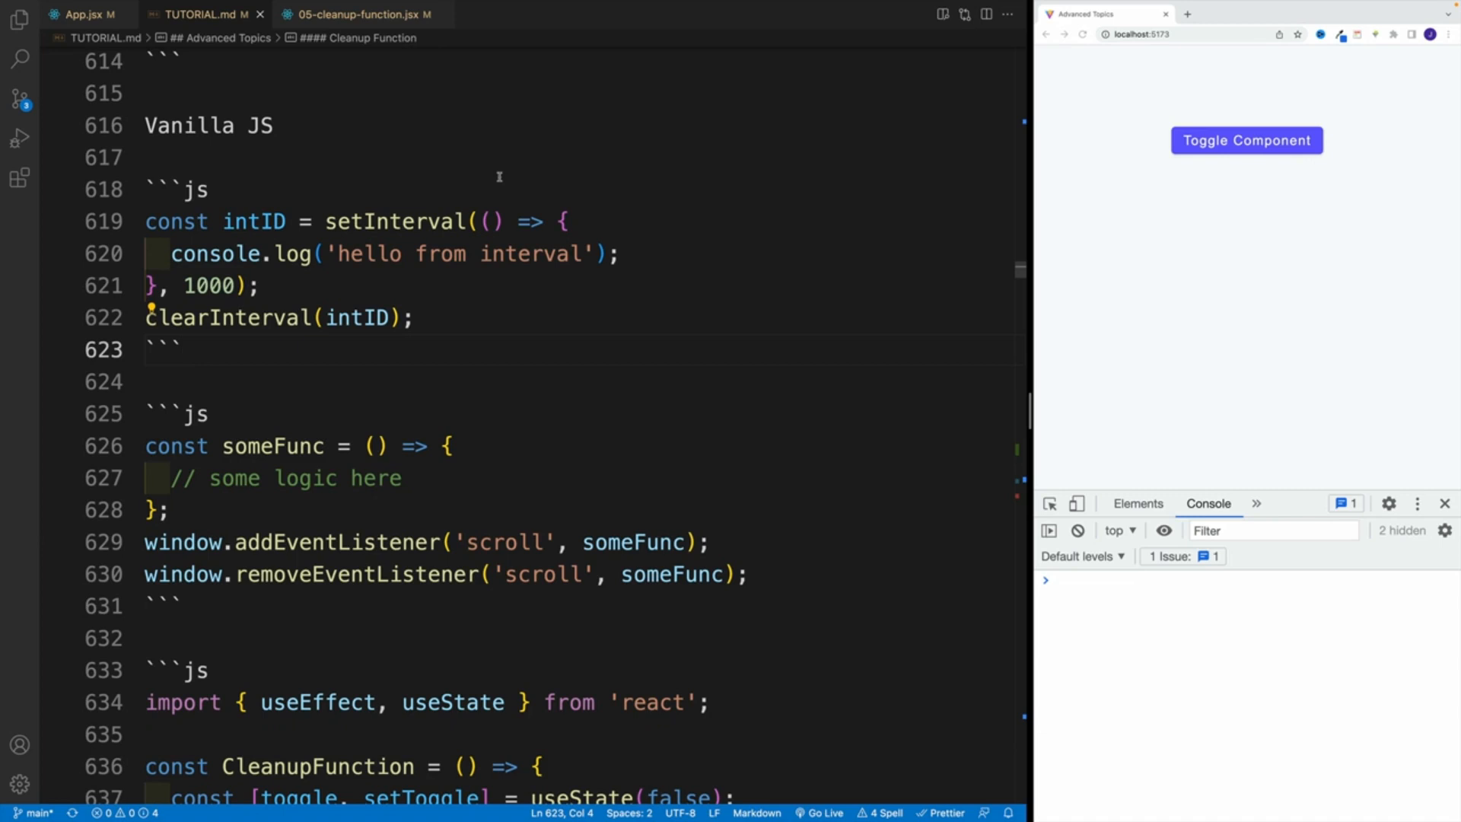
# - Add setInterval(() => { console.log('hello from interval'); }, 1000) inside the useEffect callback
pyautogui.click(149, 157)
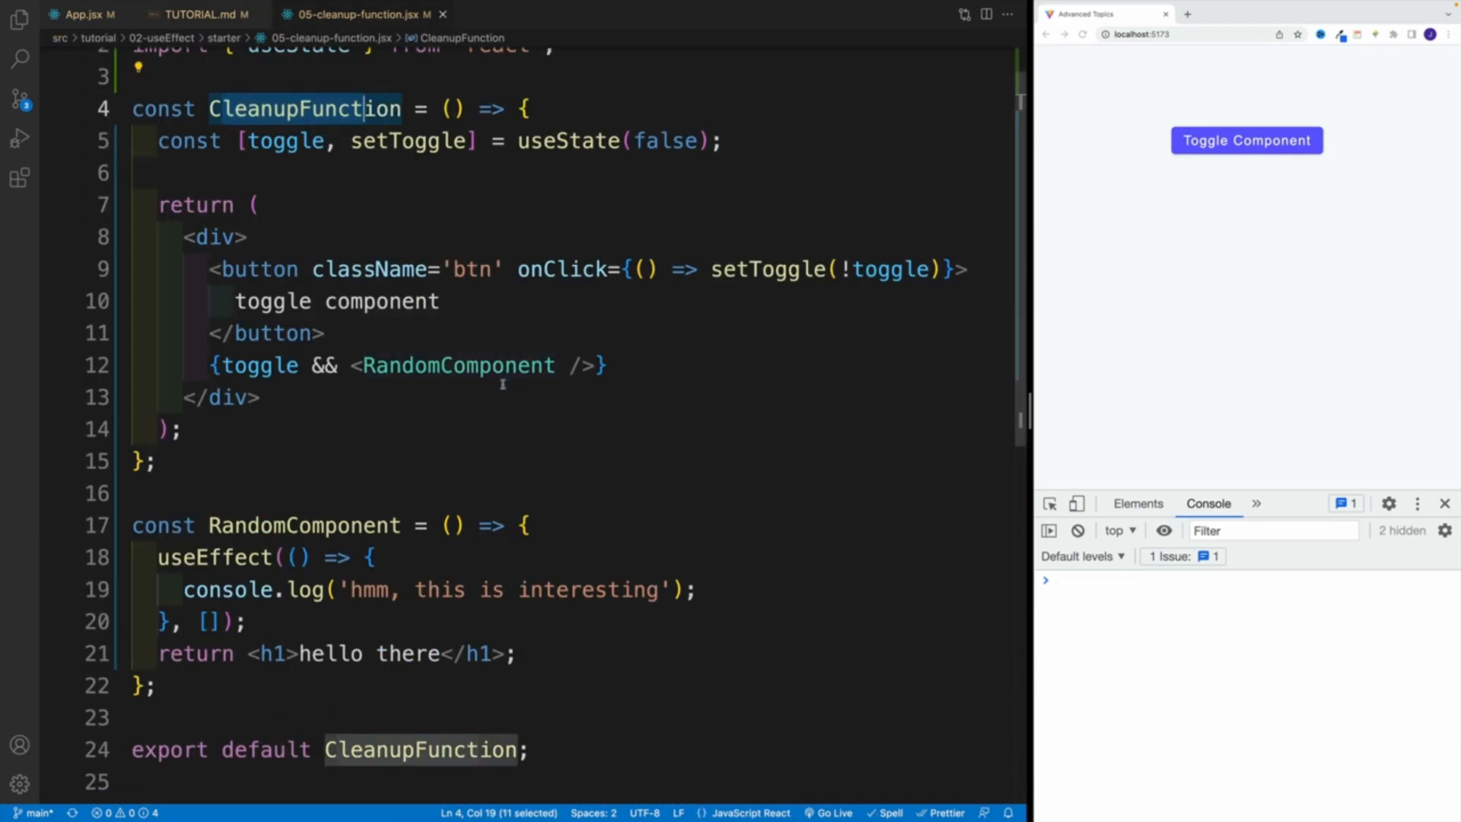
pyautogui.write('se')
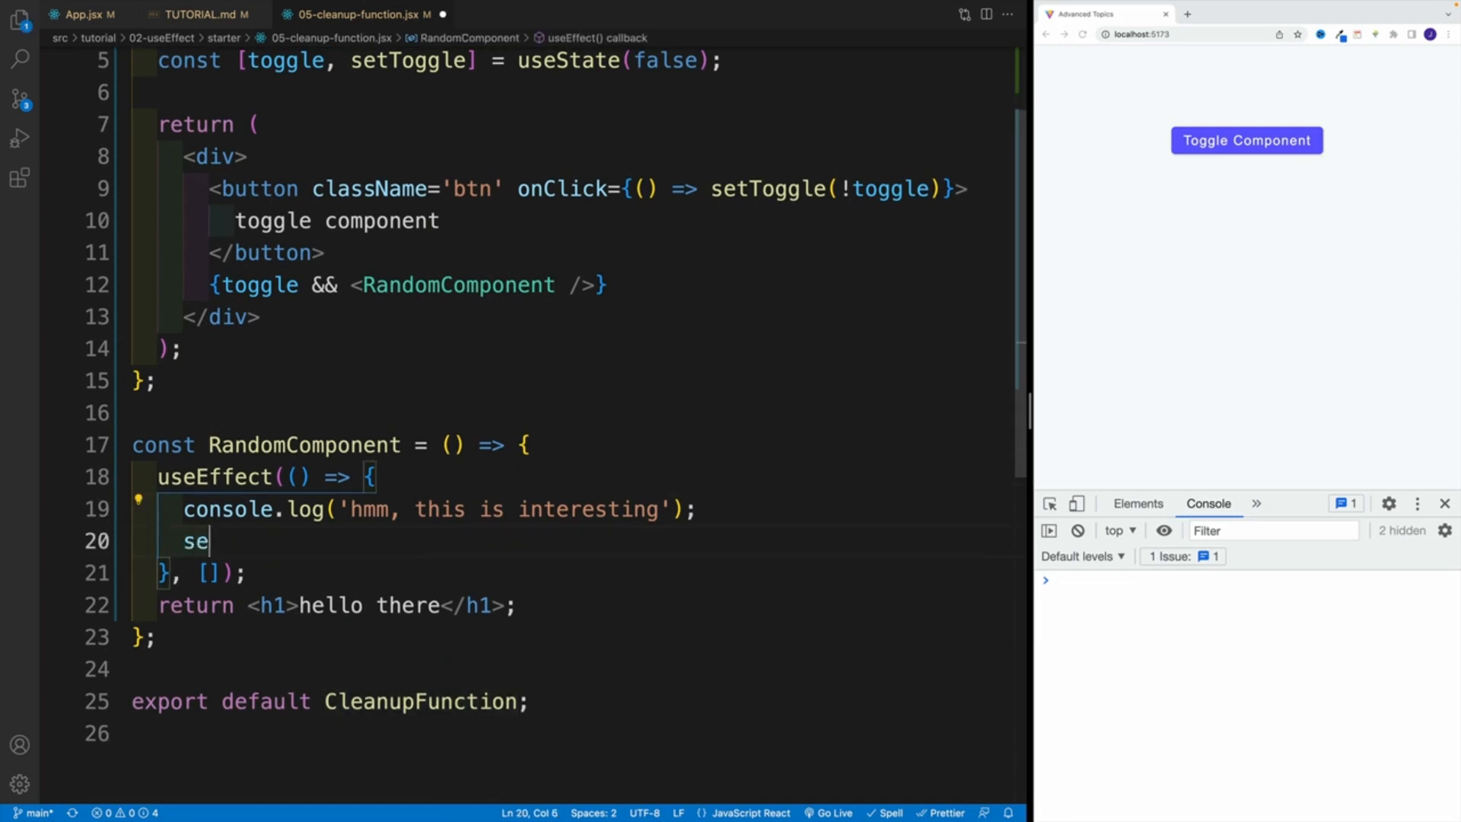
pyautogui.write('tInterval()')
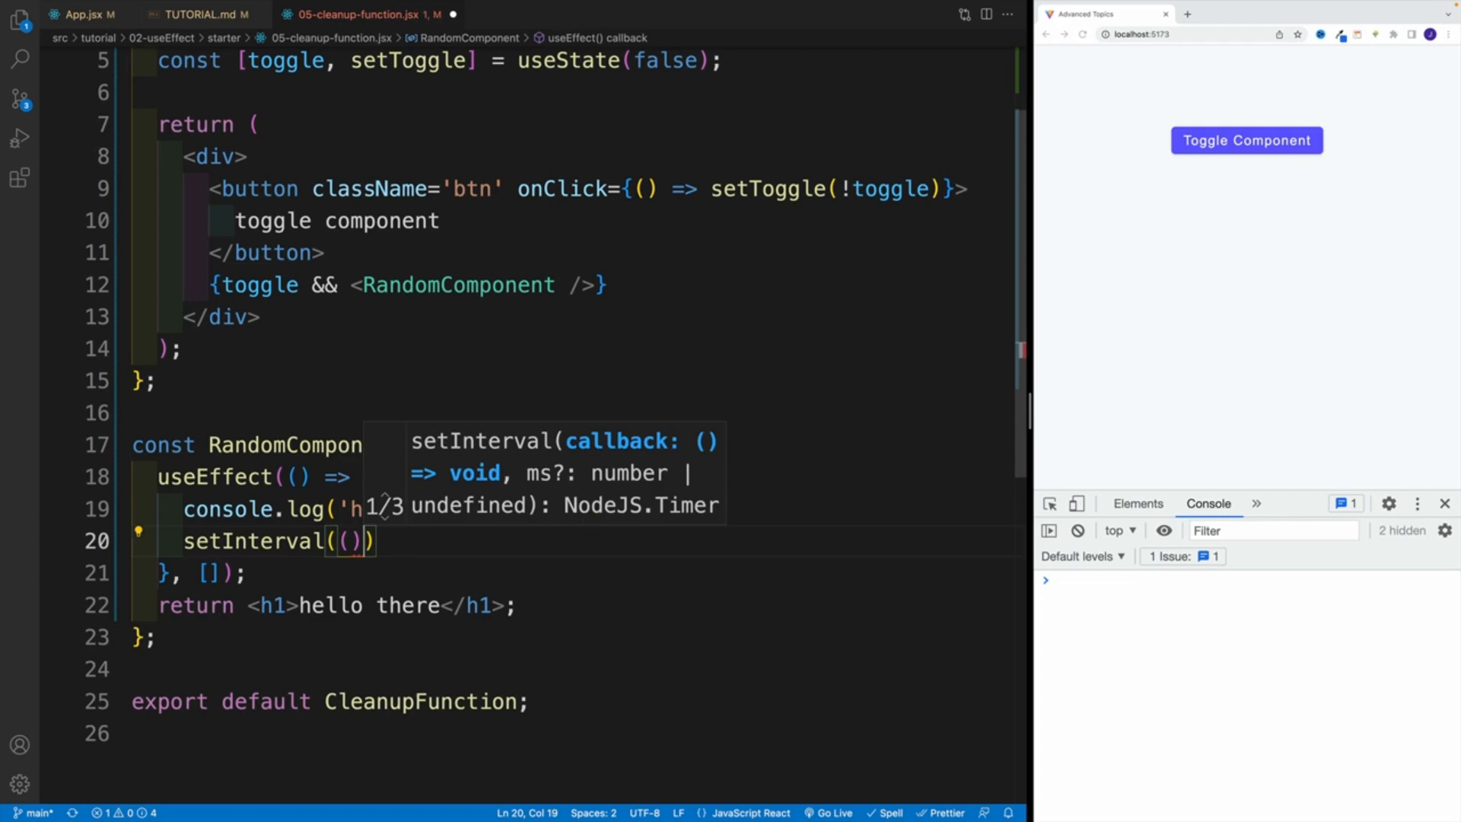
pyautogui.write('=>{},1000')
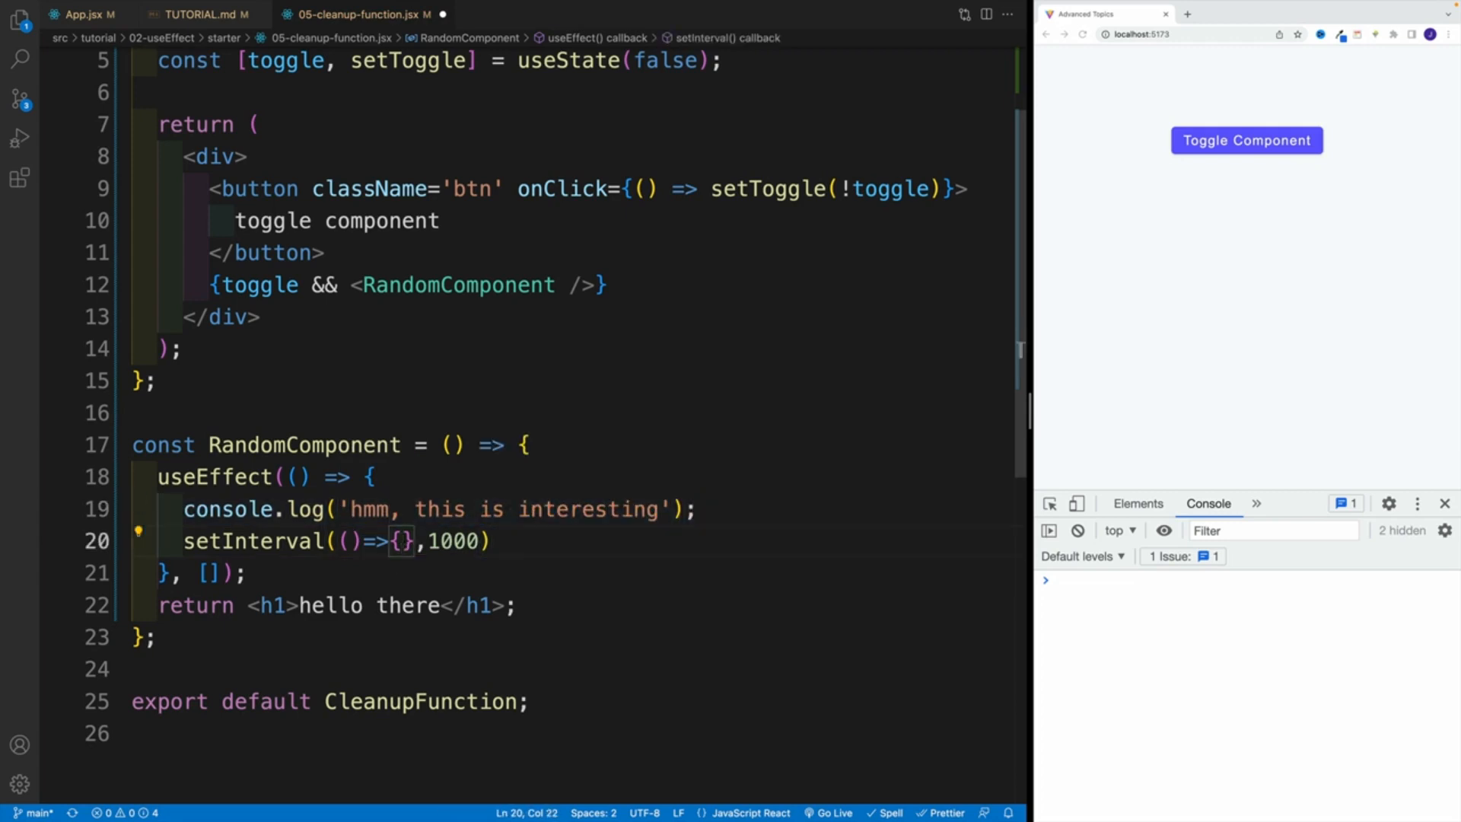
pyautogui.write("console.log('hmm, this is interesting');")
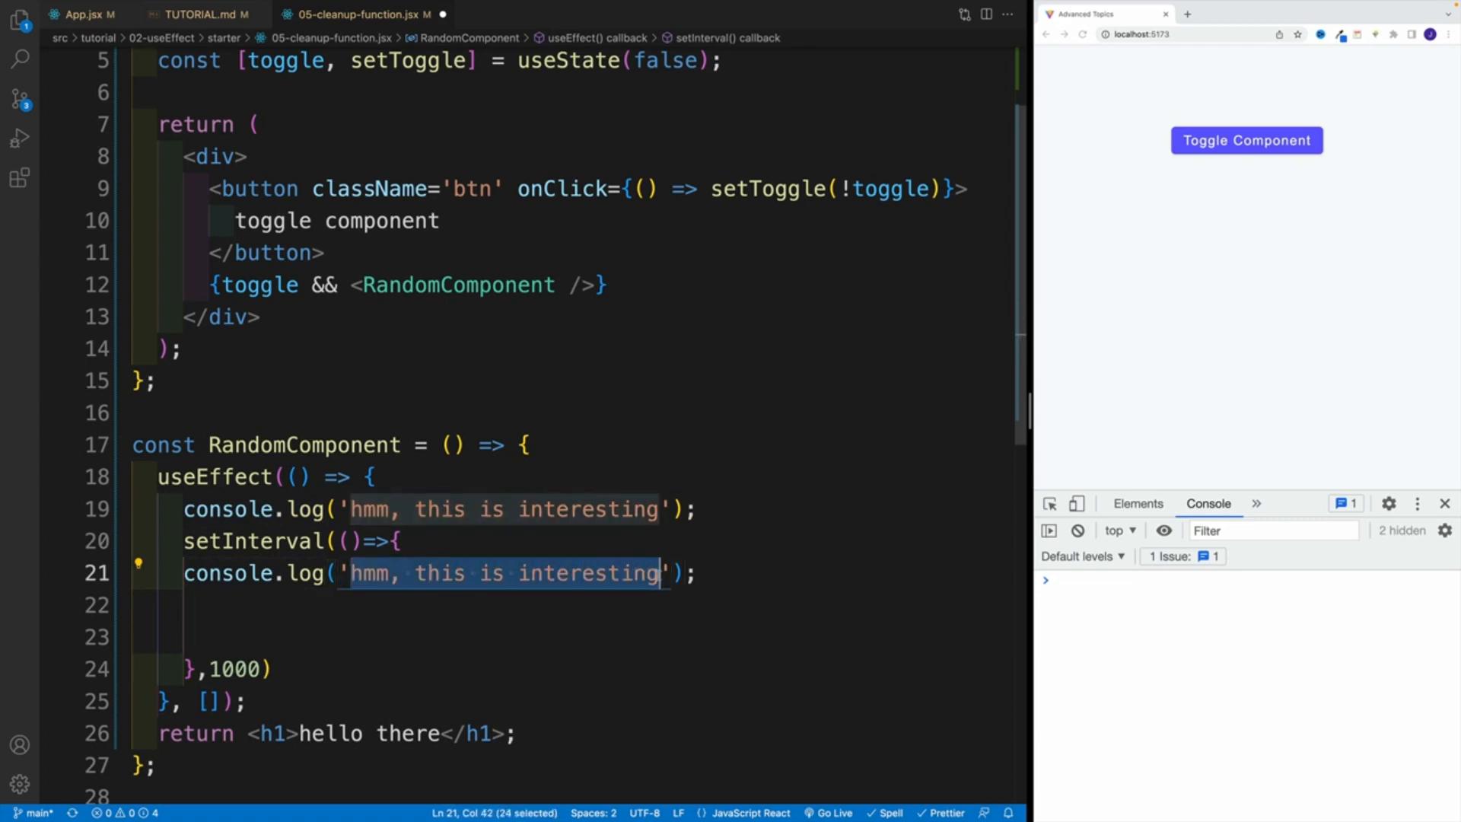
pyautogui.write('hello fro')
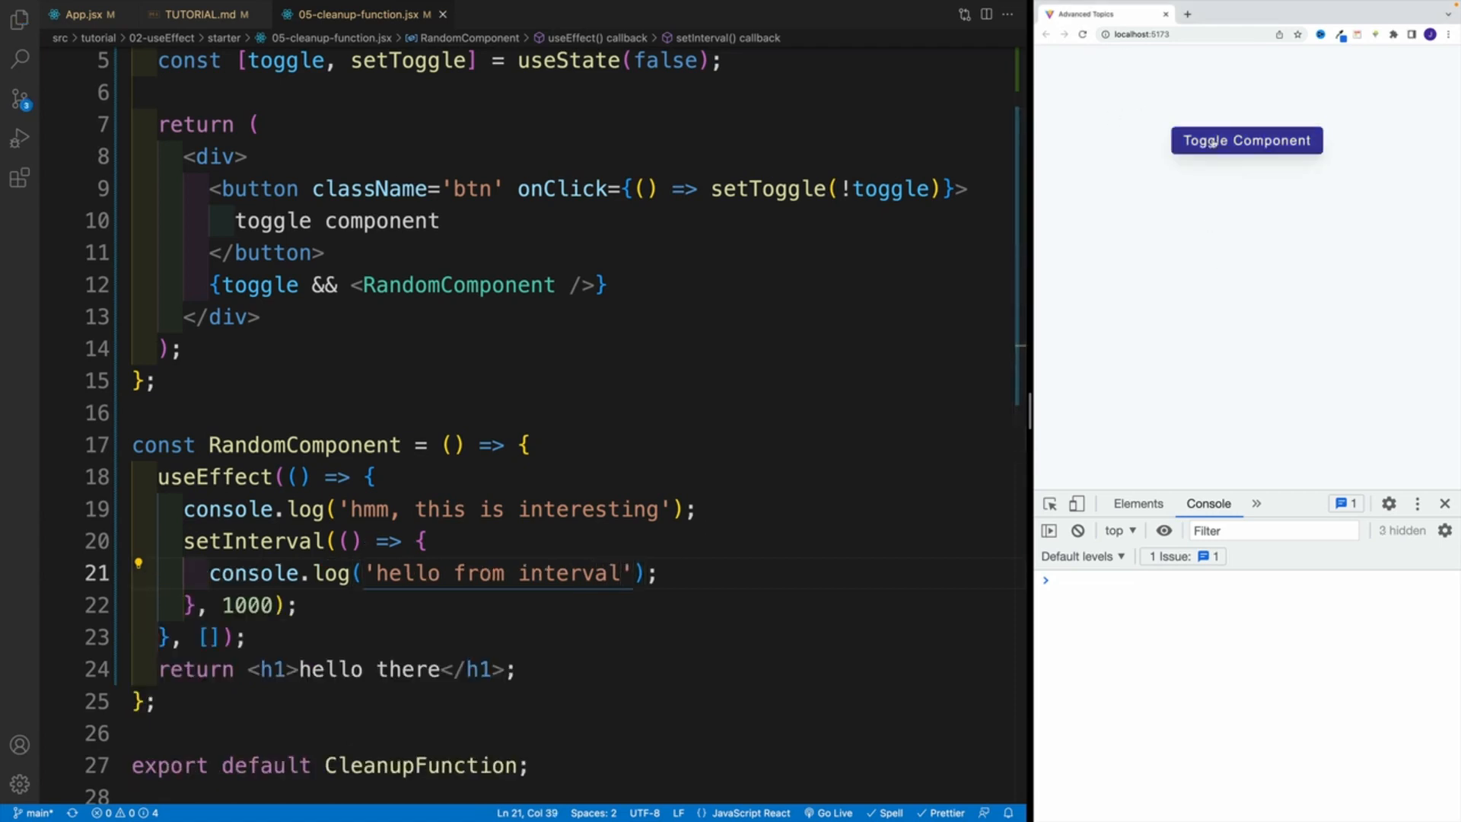
# - Toggle the component on, off and on again, watching 'hello from interval' logs accumulate
pyautogui.click(1247, 140)
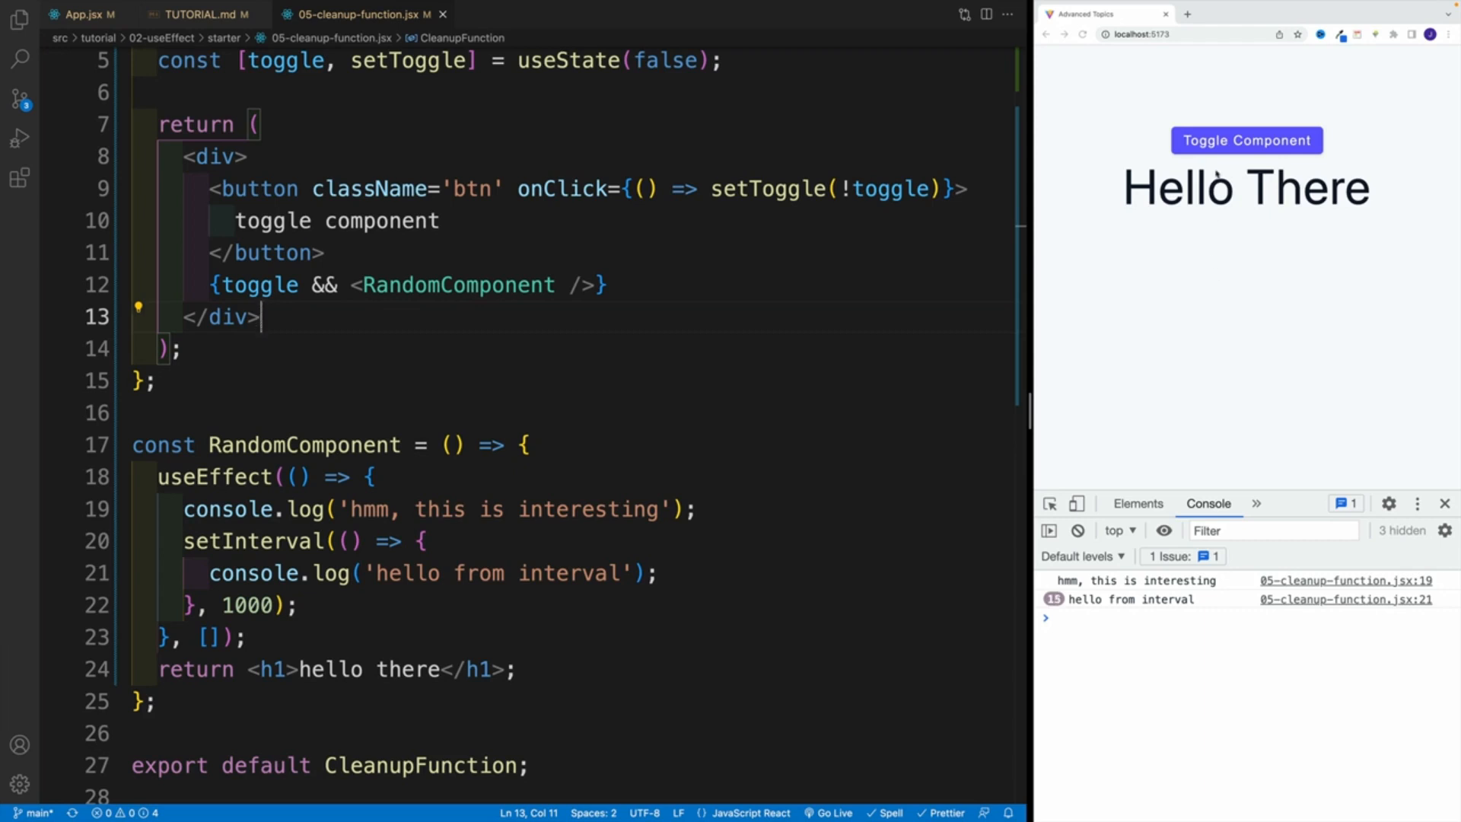
pyautogui.click(1247, 139)
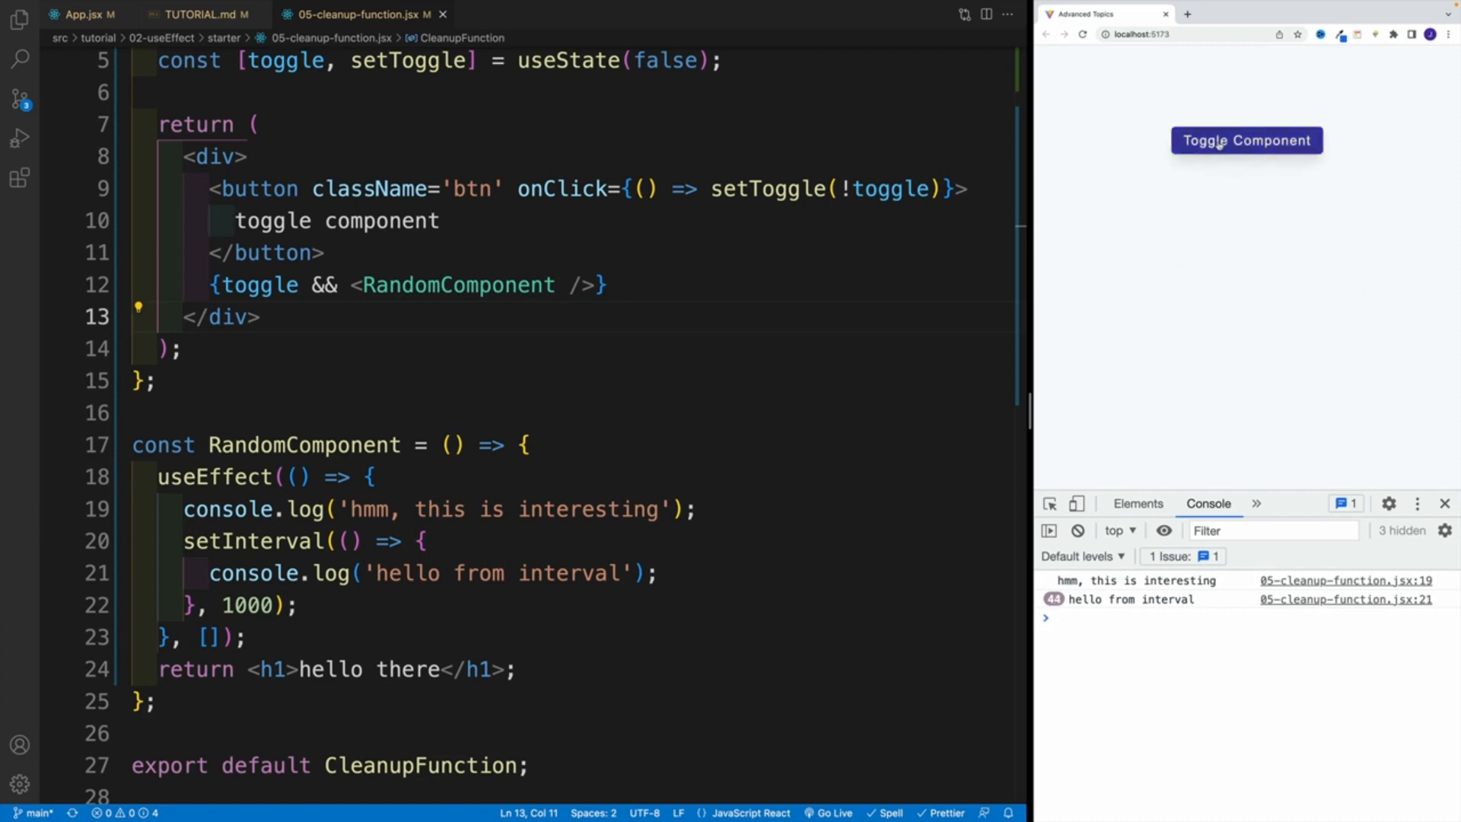
pyautogui.click(1246, 140)
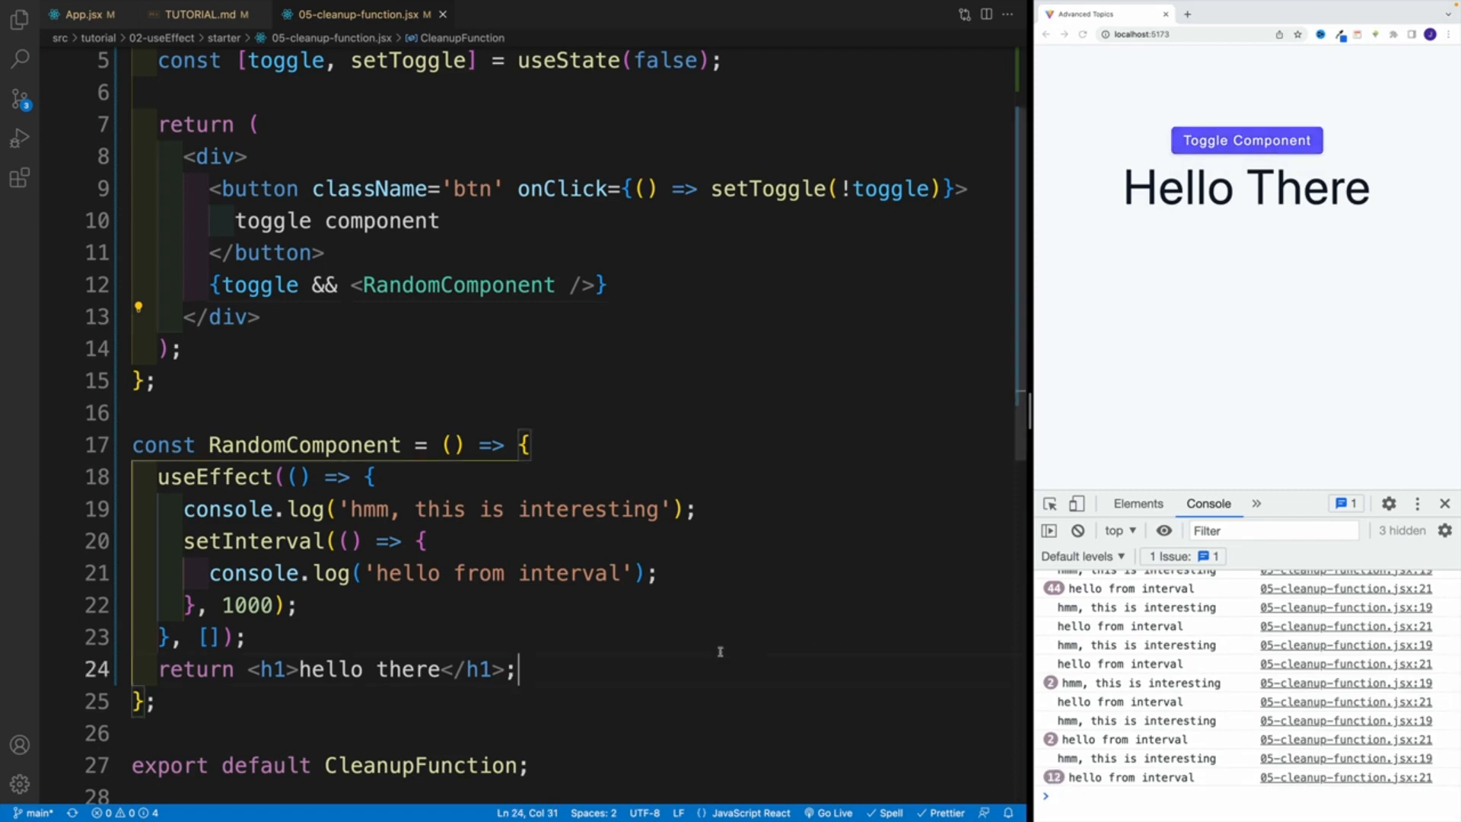
pyautogui.moveTo(184, 540); pyautogui.dragTo(297, 606)
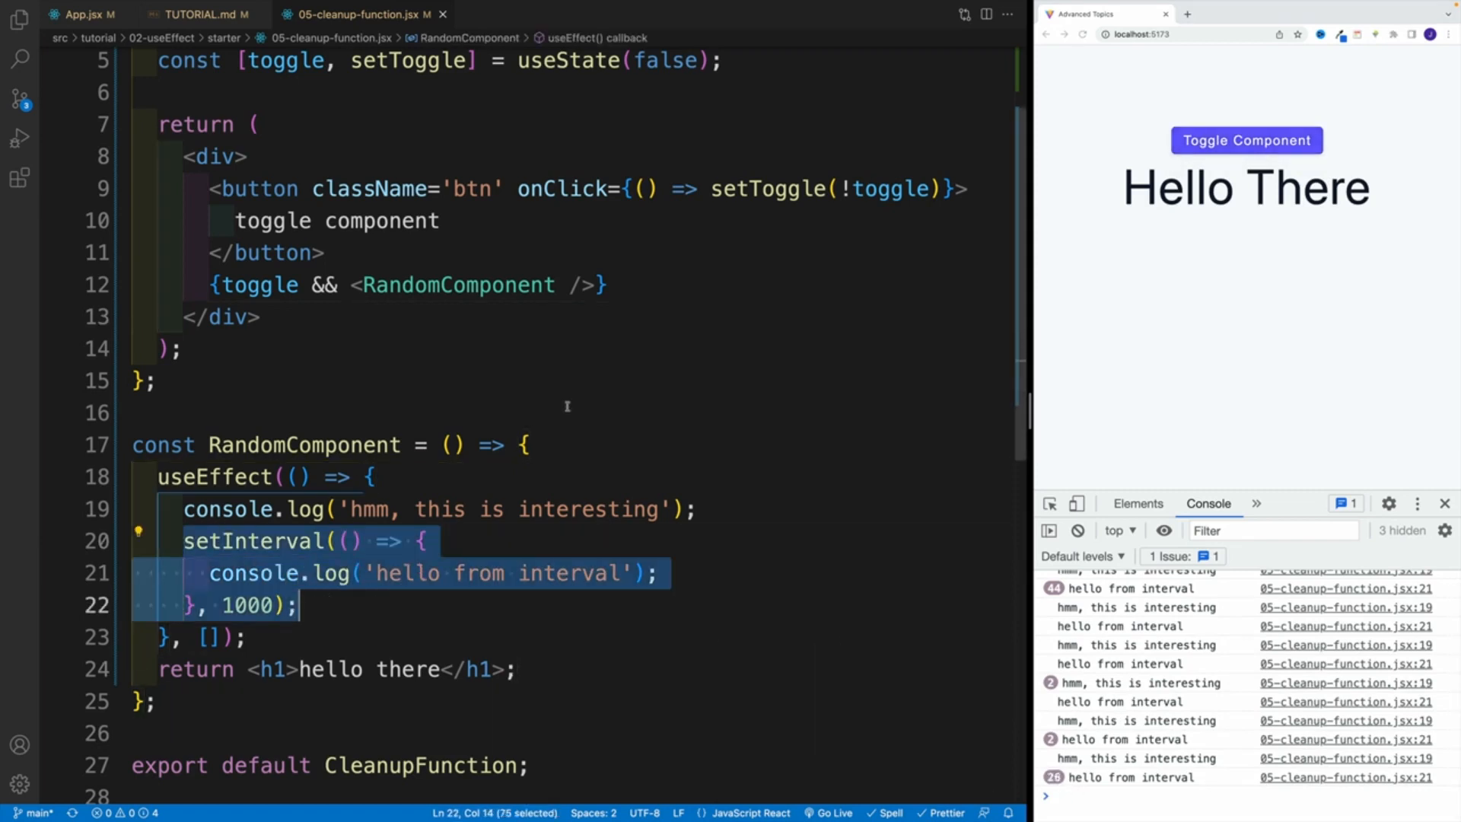
pyautogui.click(134, 412)
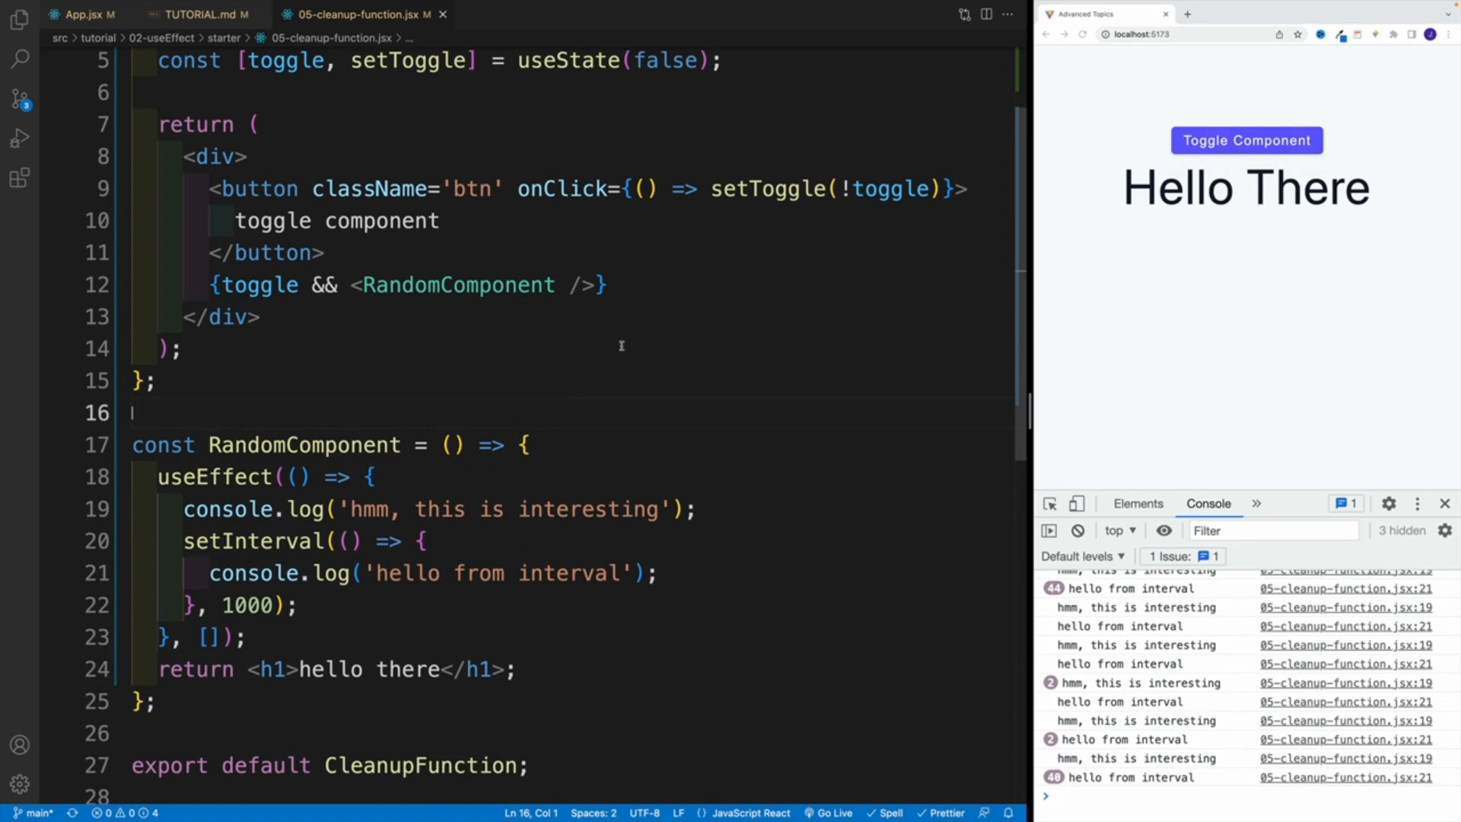
# - Return an empty arrow cleanup function from the effect, keeping the callback non-async
pyautogui.click(296, 604)
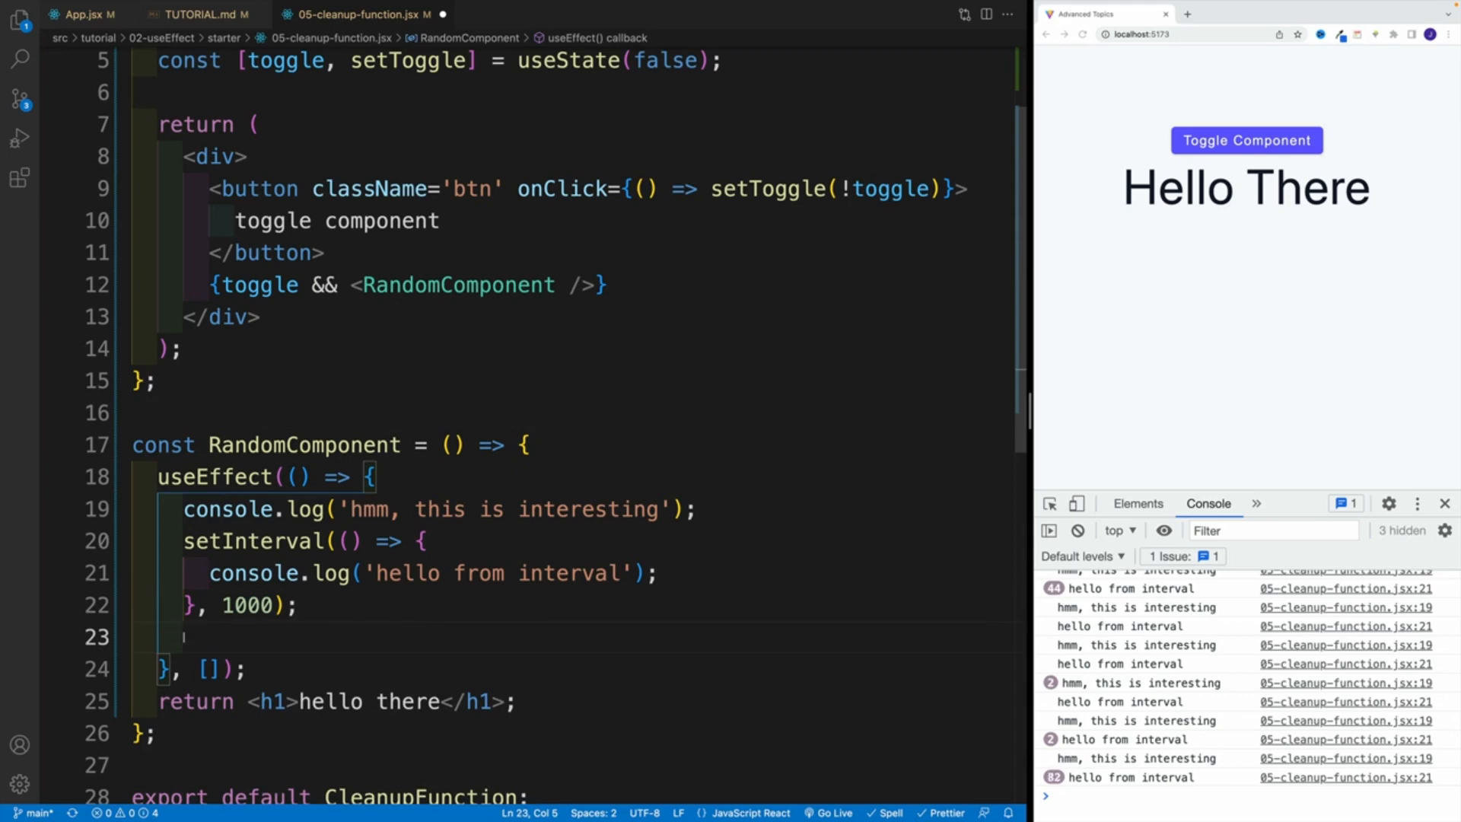
pyautogui.write('return (')
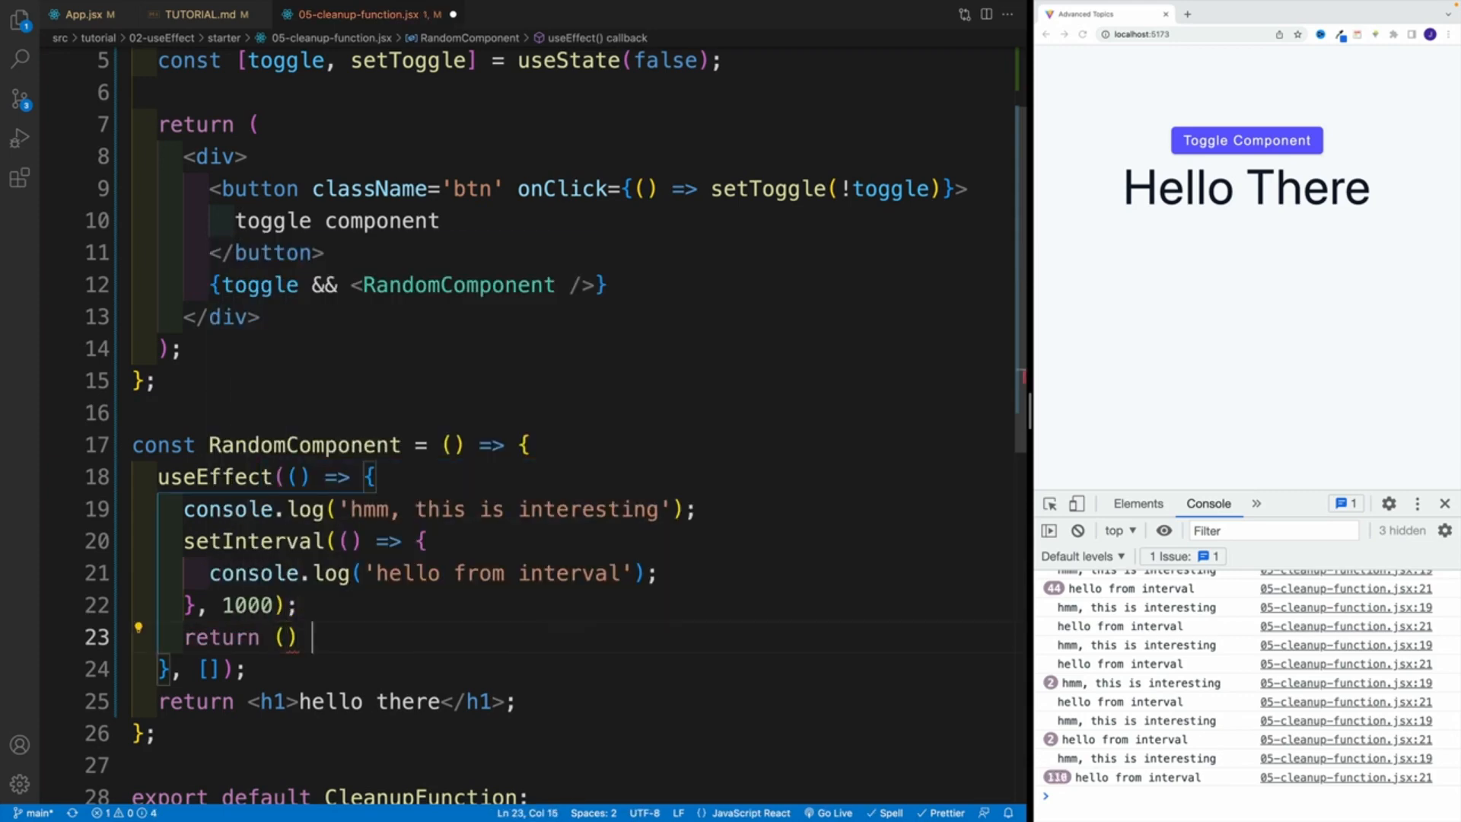
pyautogui.write('=> {}')
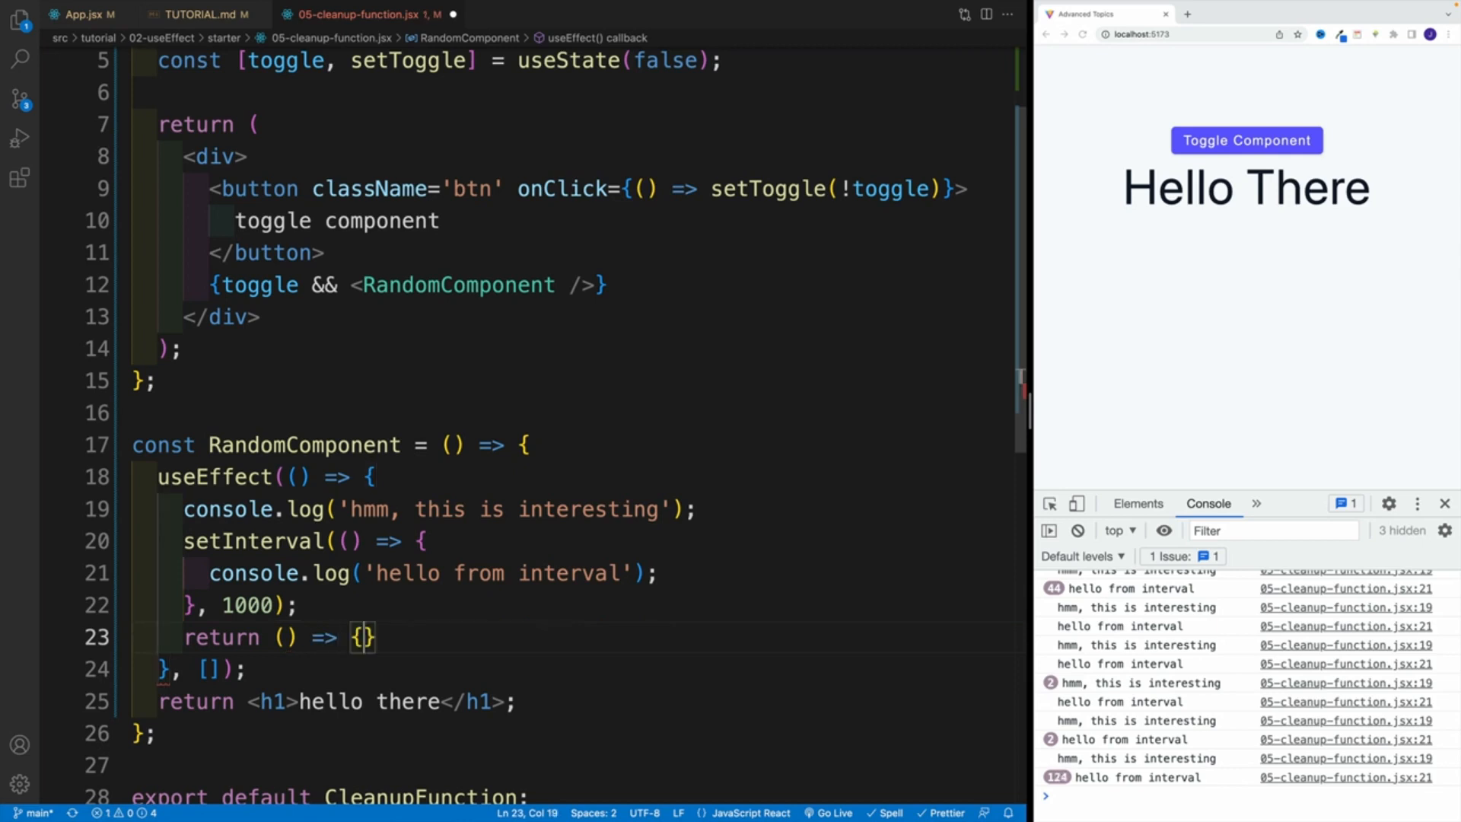
pyautogui.press('Enter')
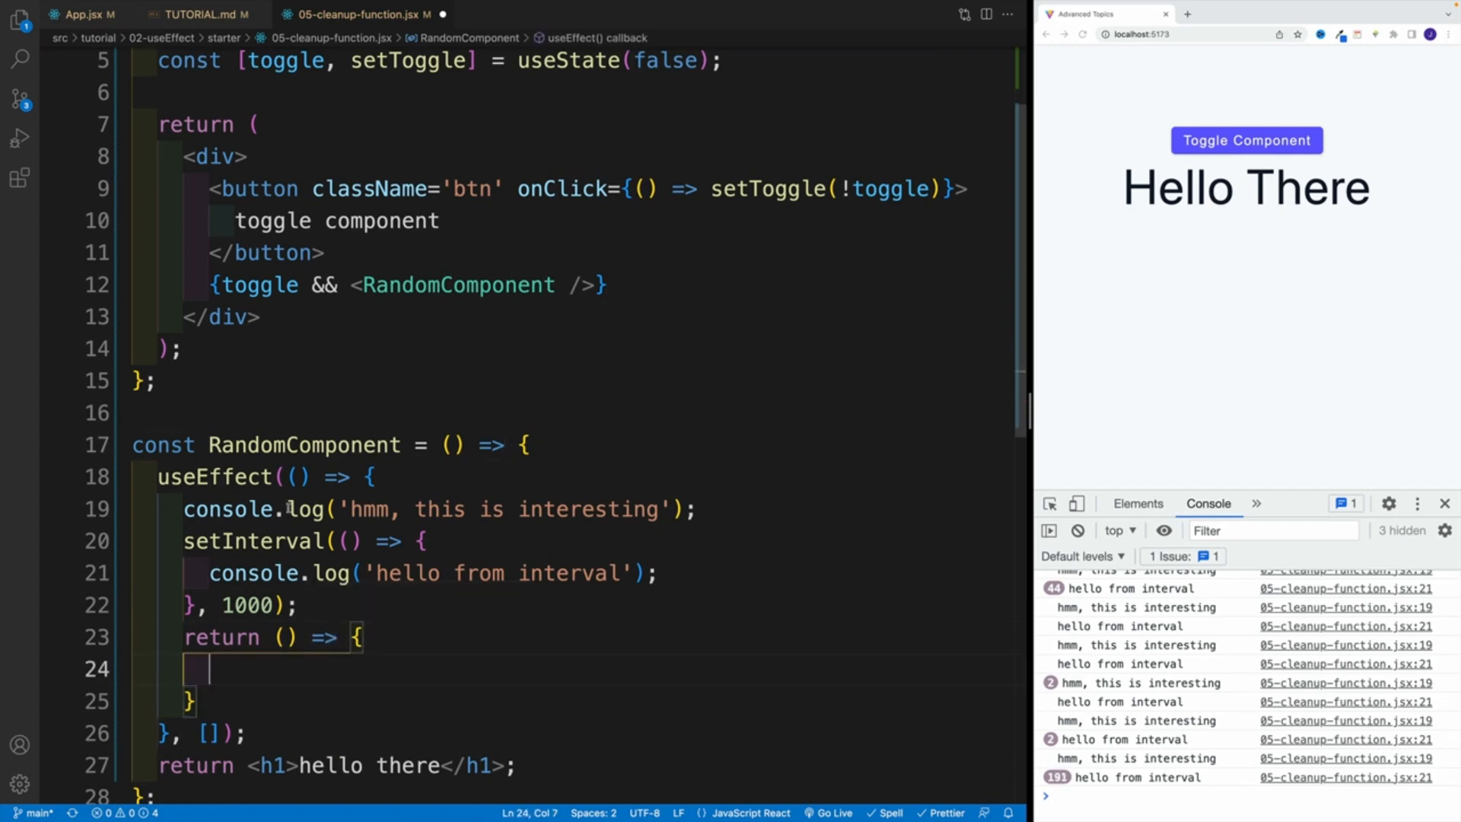
pyautogui.write('async')
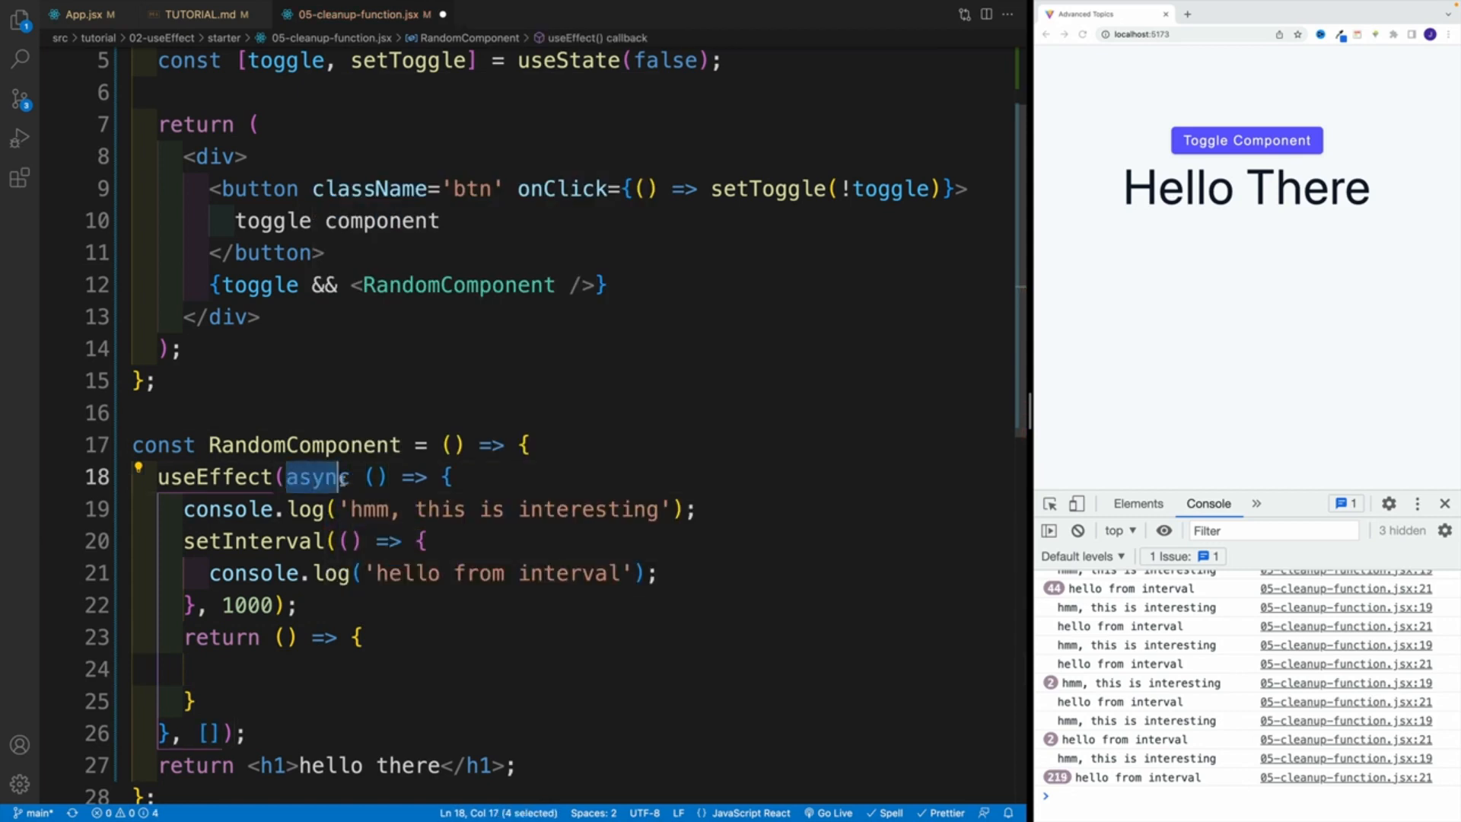
pyautogui.press('Delete')
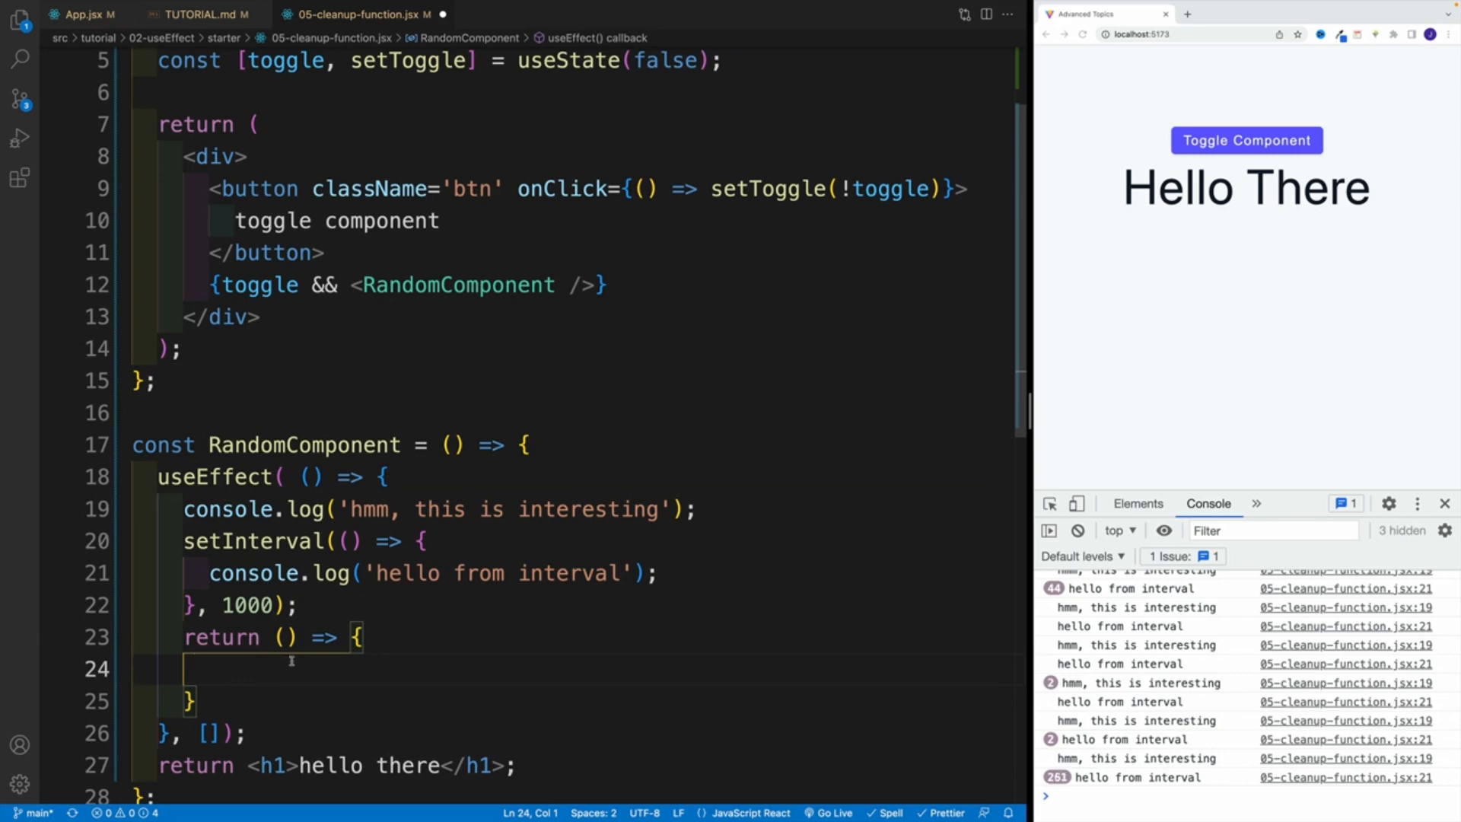
# - Store the interval in const intId and call clearInterval(intId) in the cleanup function
pyautogui.doubleClick(254, 540)
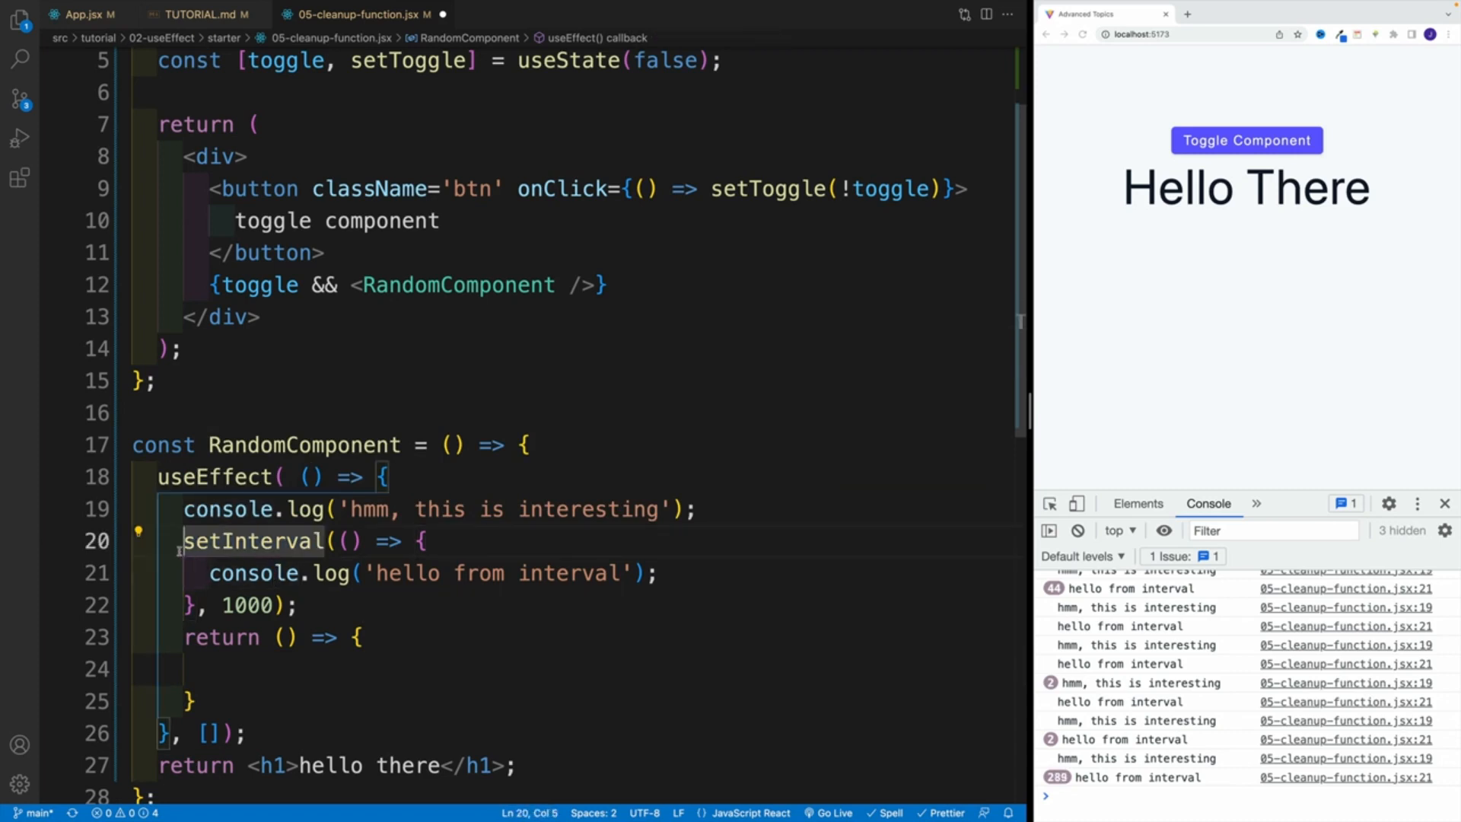
pyautogui.write('const')
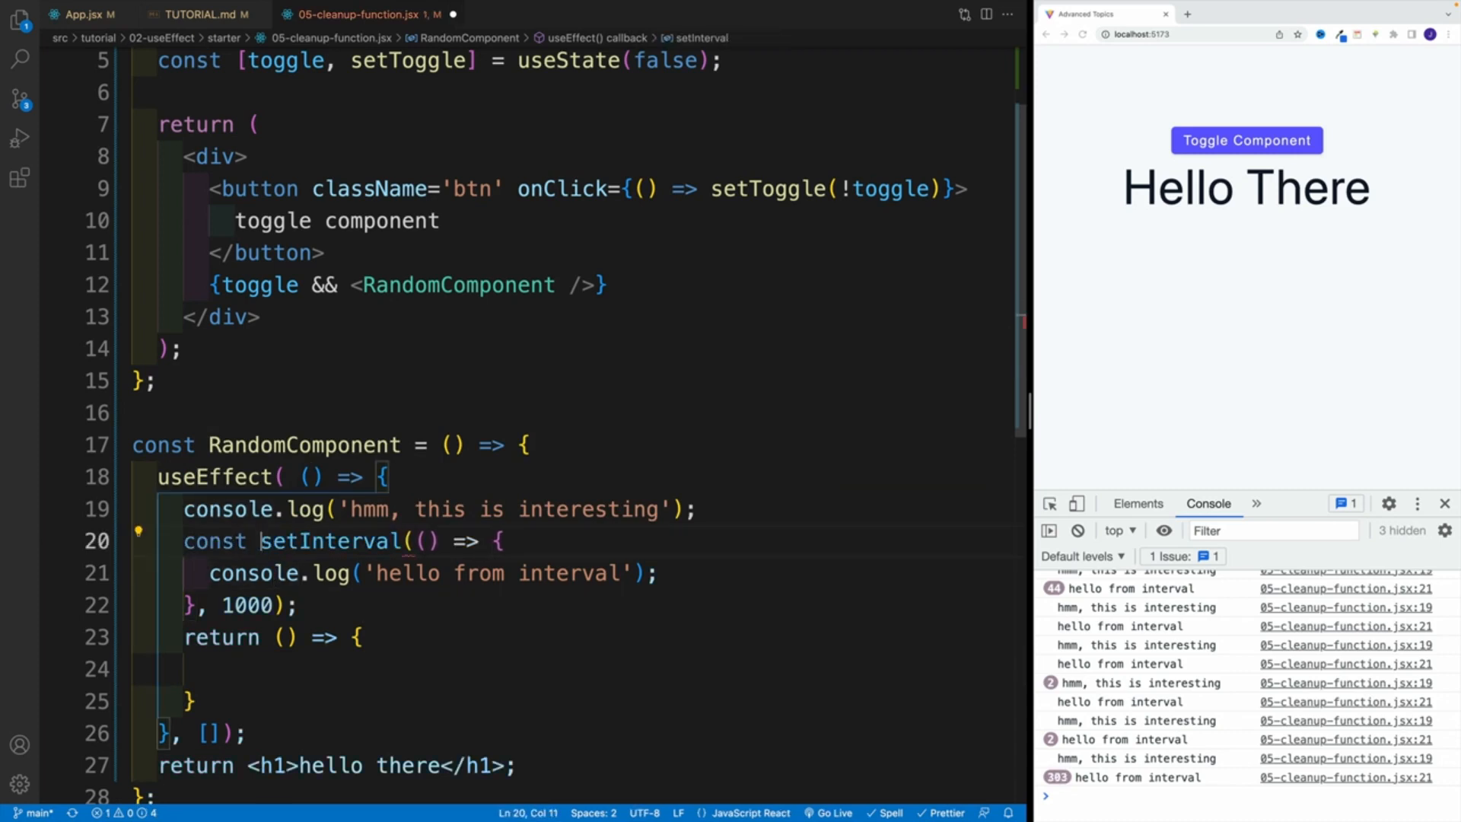
pyautogui.write('intId =')
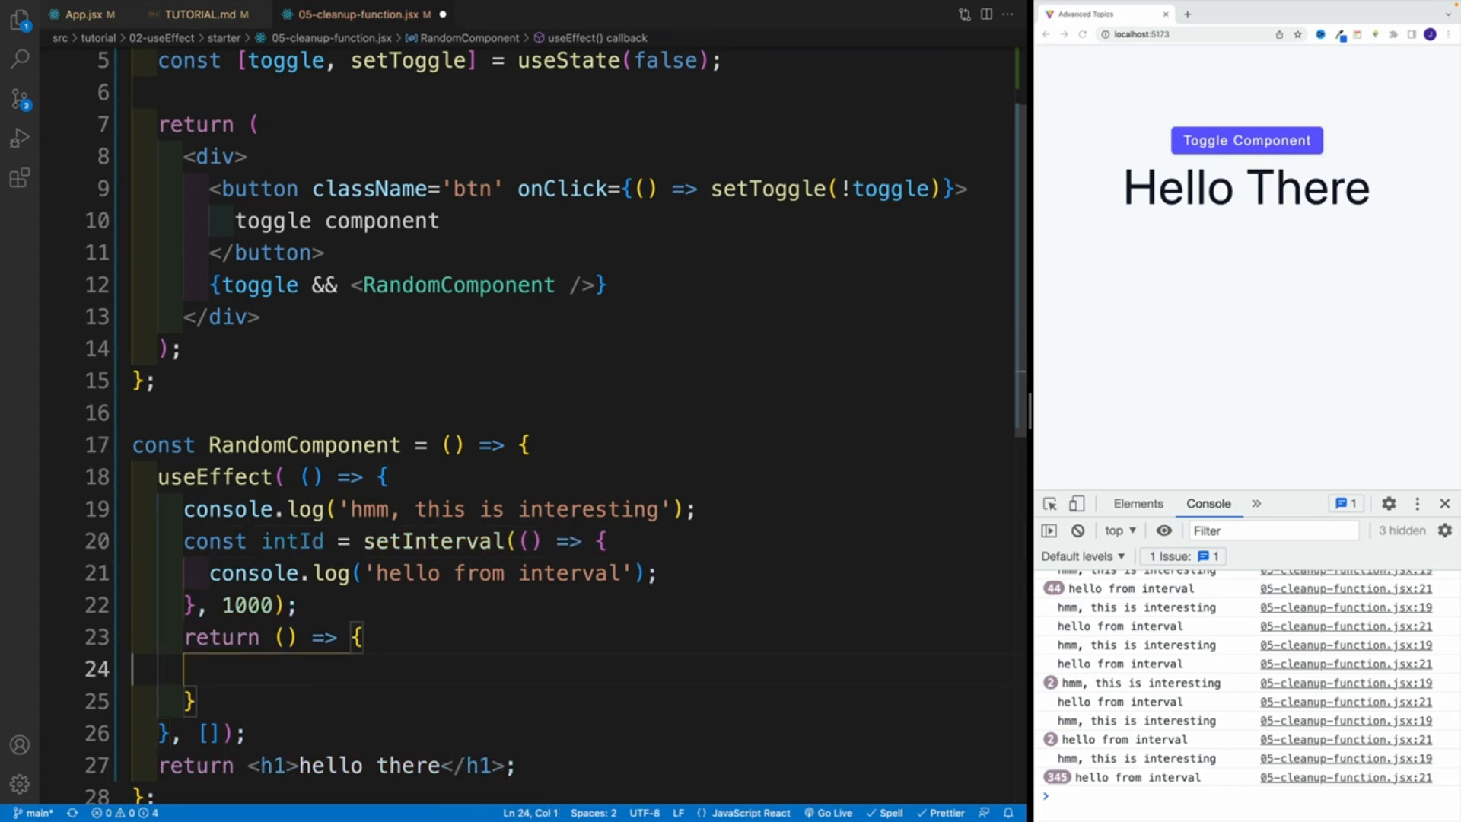
pyautogui.write('clearInterval(')
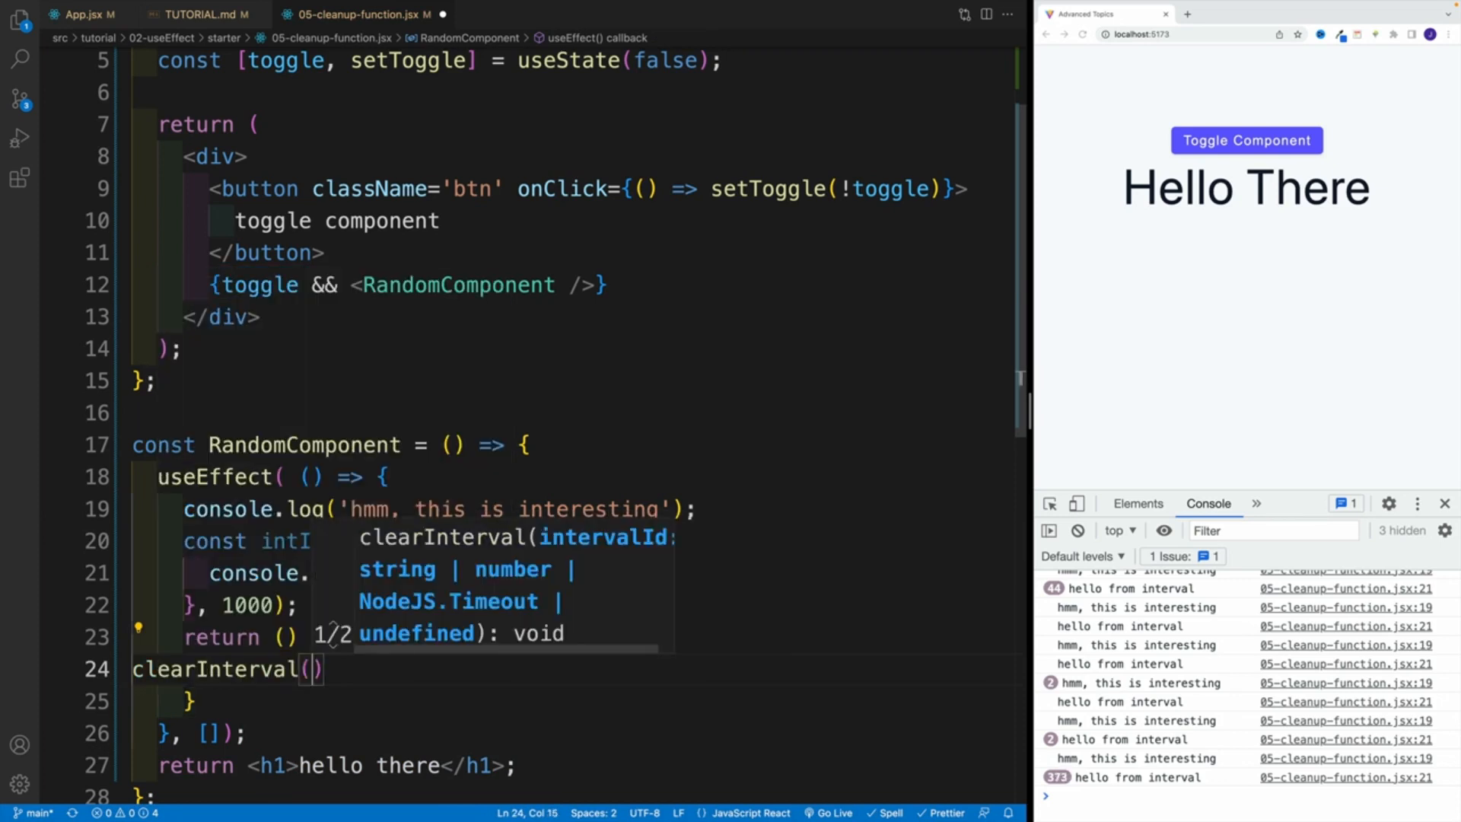
pyautogui.write('intId')
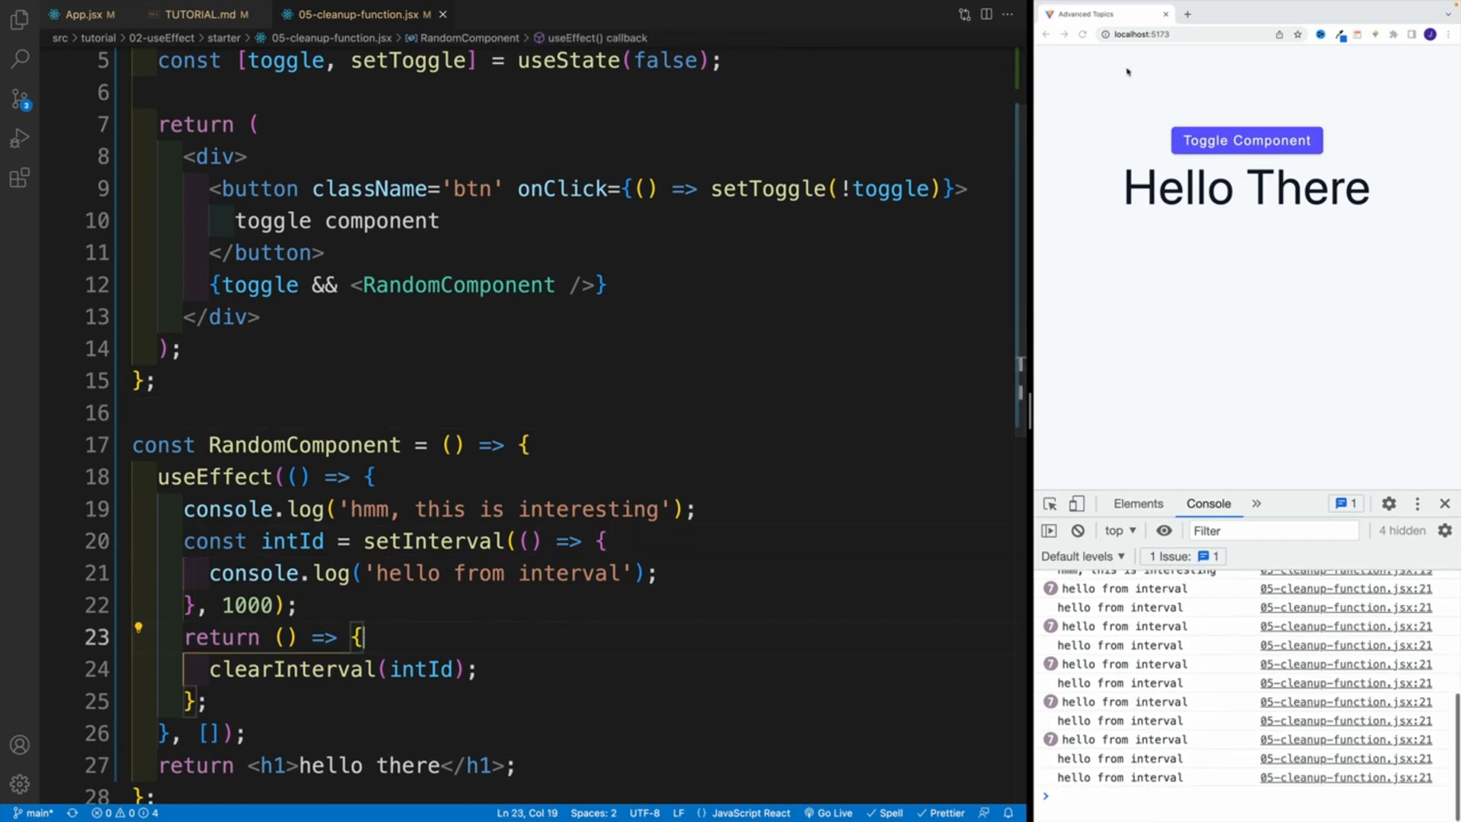
# - Toggle the component shown and hidden twice, confirming interval logs stop after each hide
pyautogui.click(1246, 140)
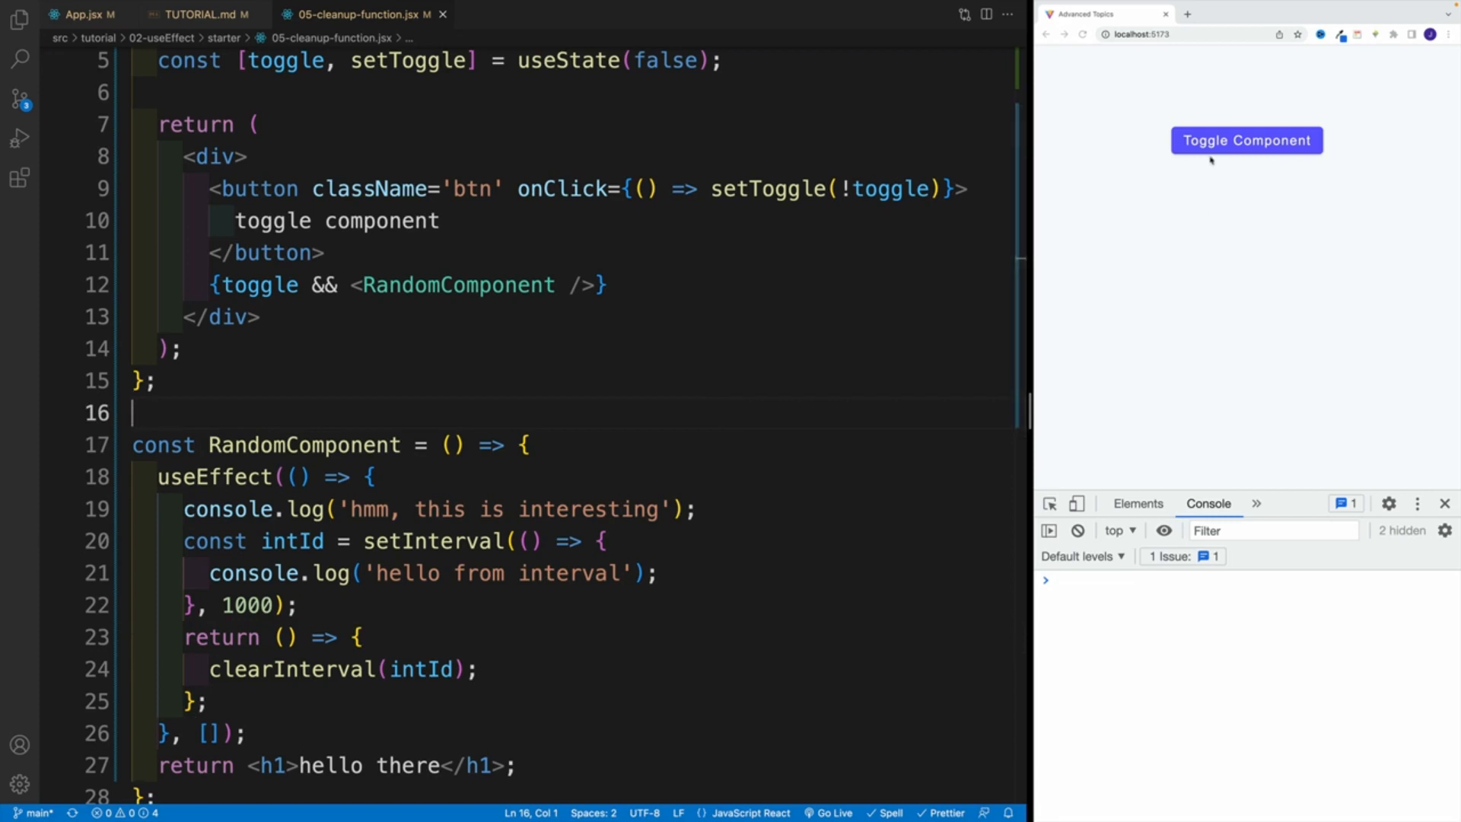
pyautogui.click(1246, 140)
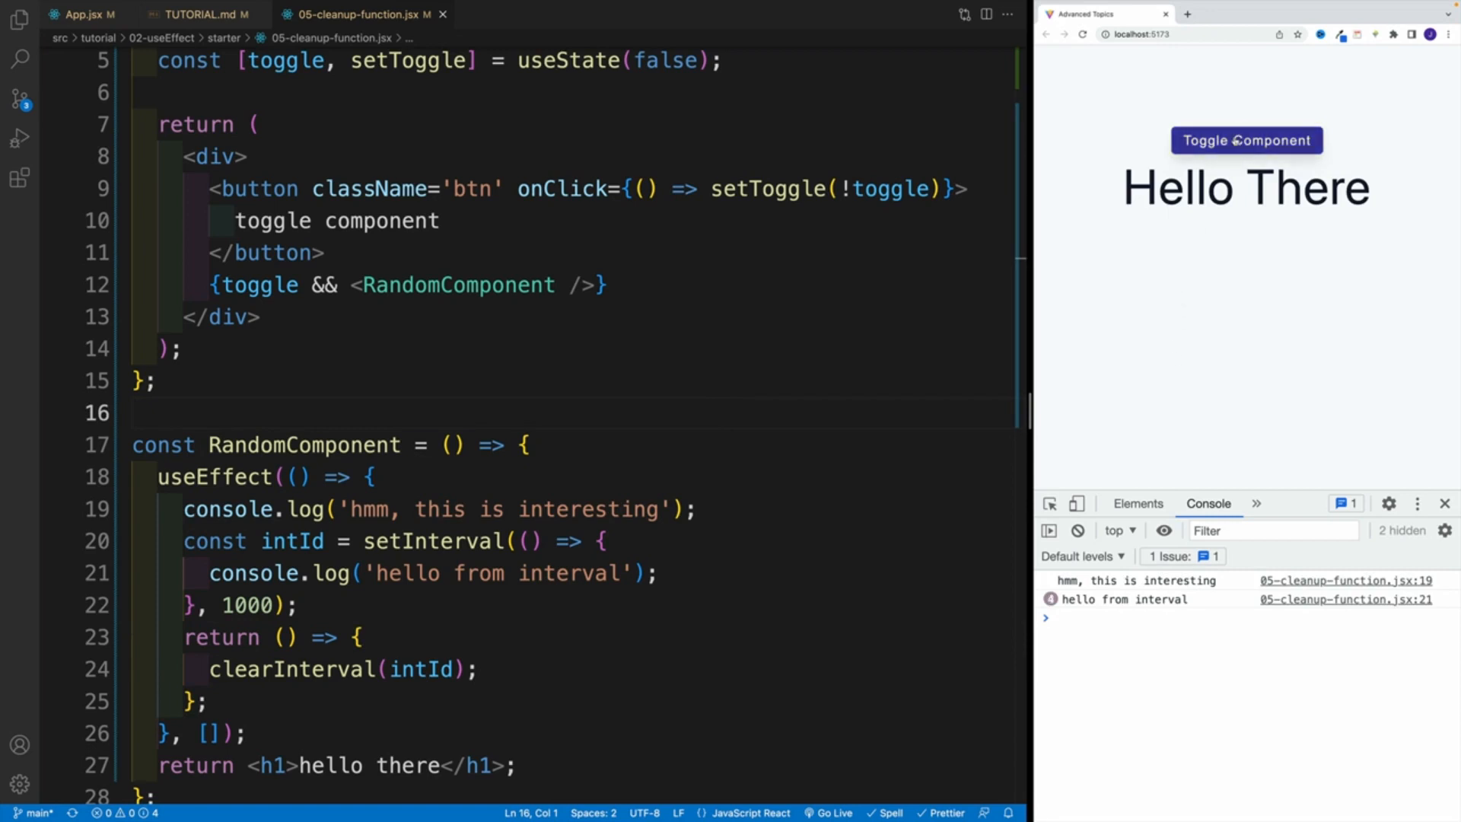
pyautogui.click(1246, 140)
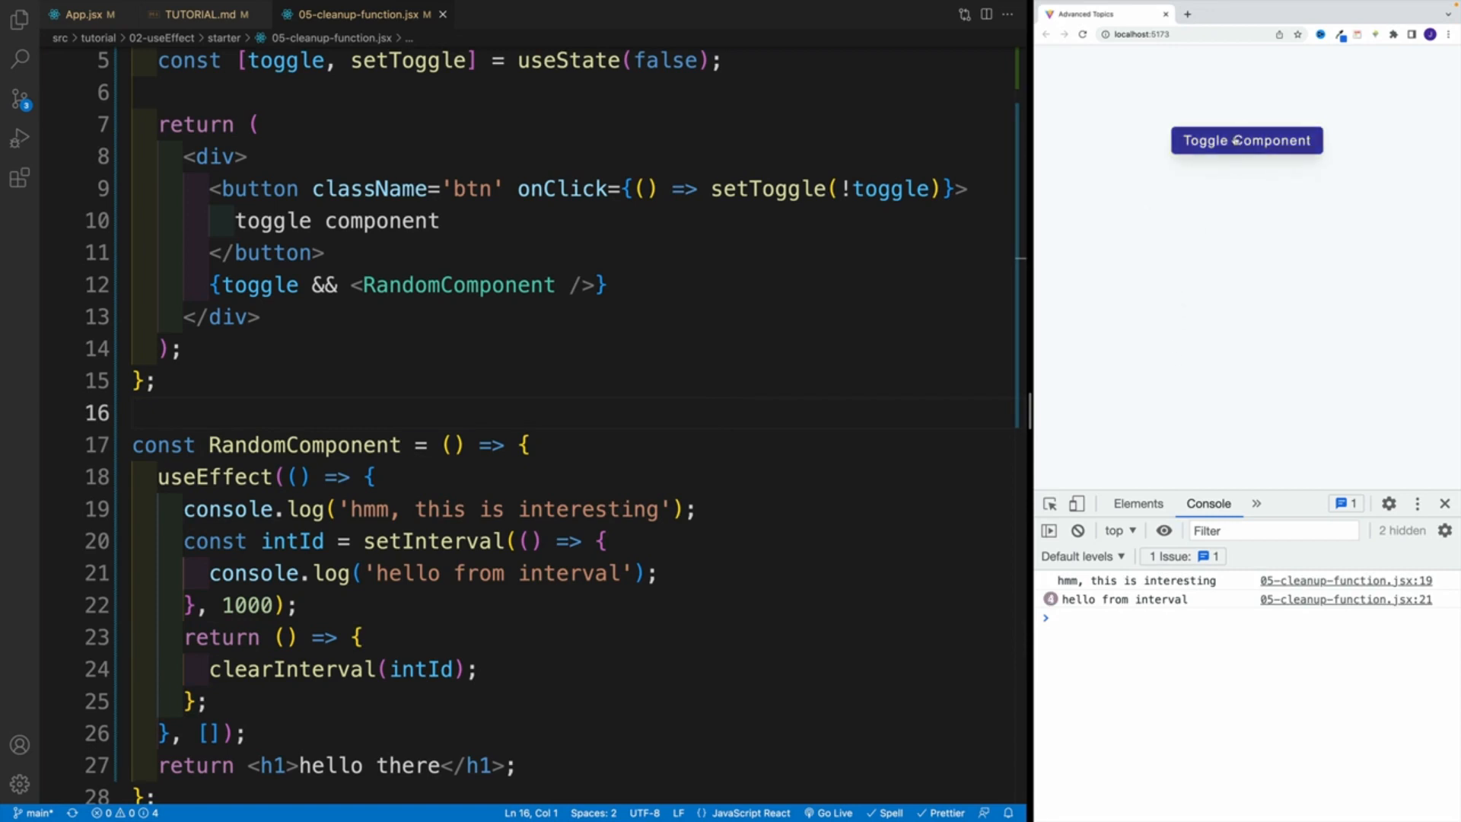
pyautogui.click(1245, 140)
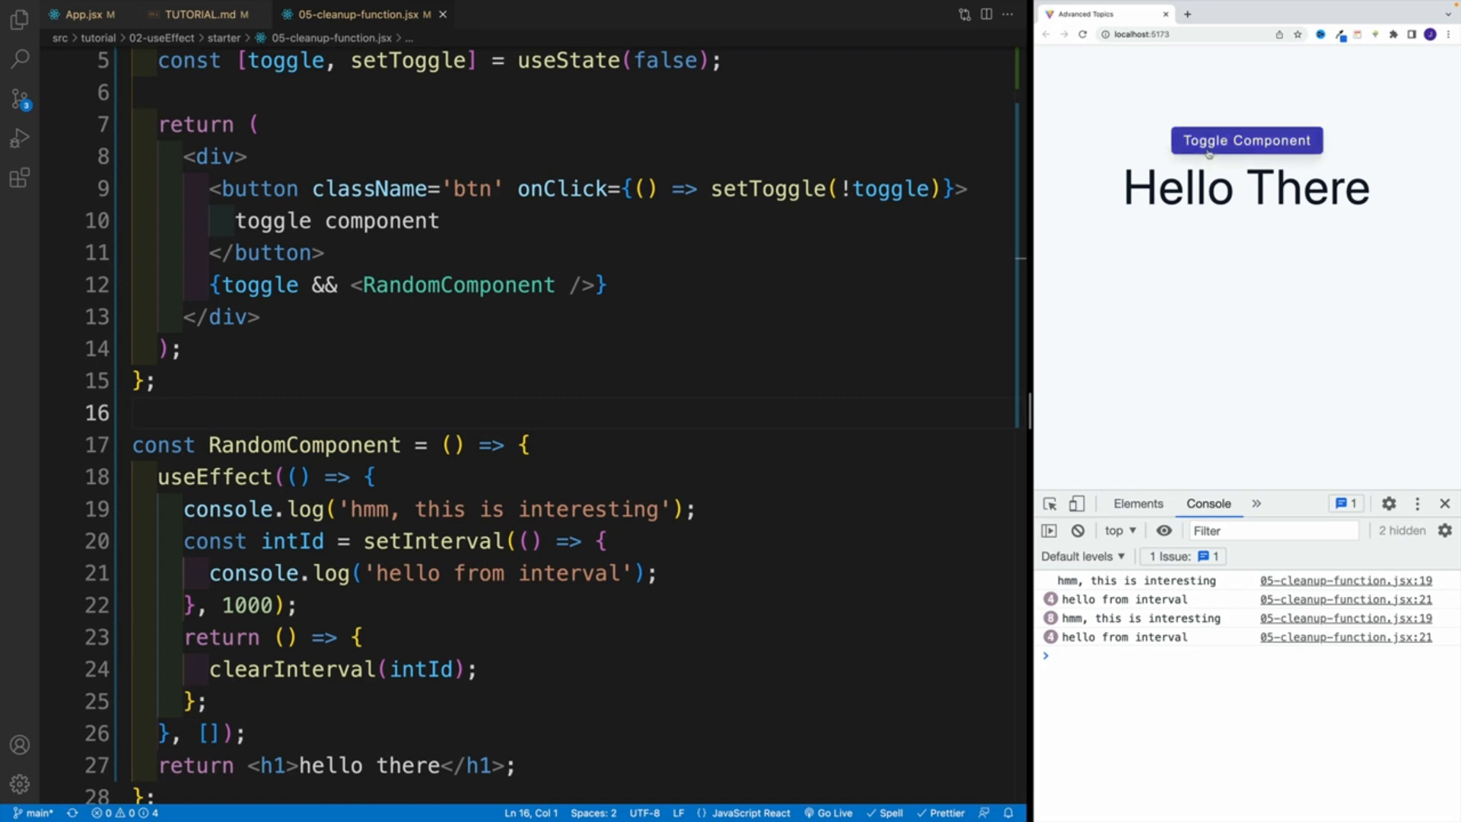
pyautogui.click(1246, 140)
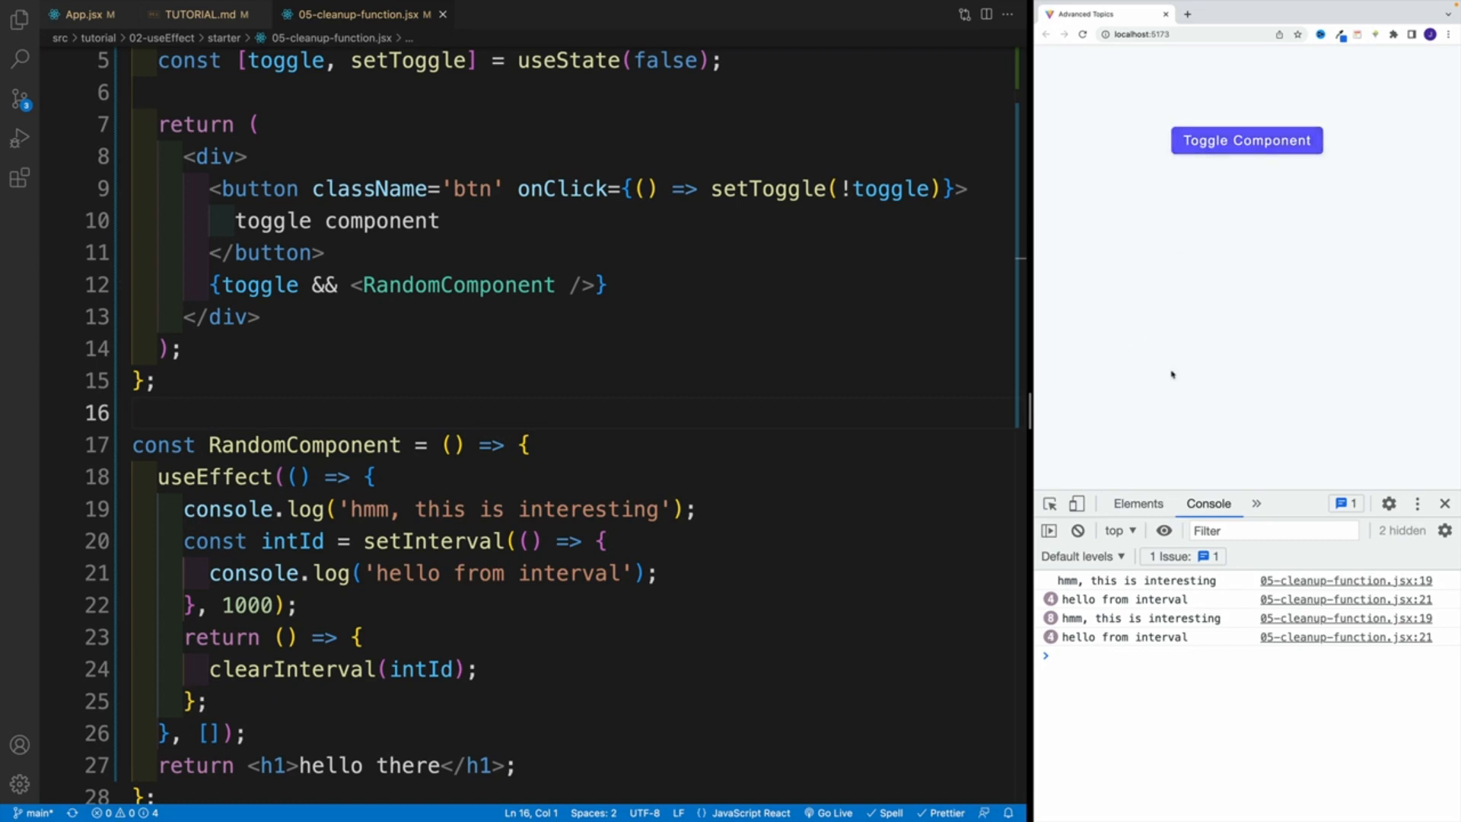
pyautogui.click(359, 637)
pyautogui.write('console.log();')
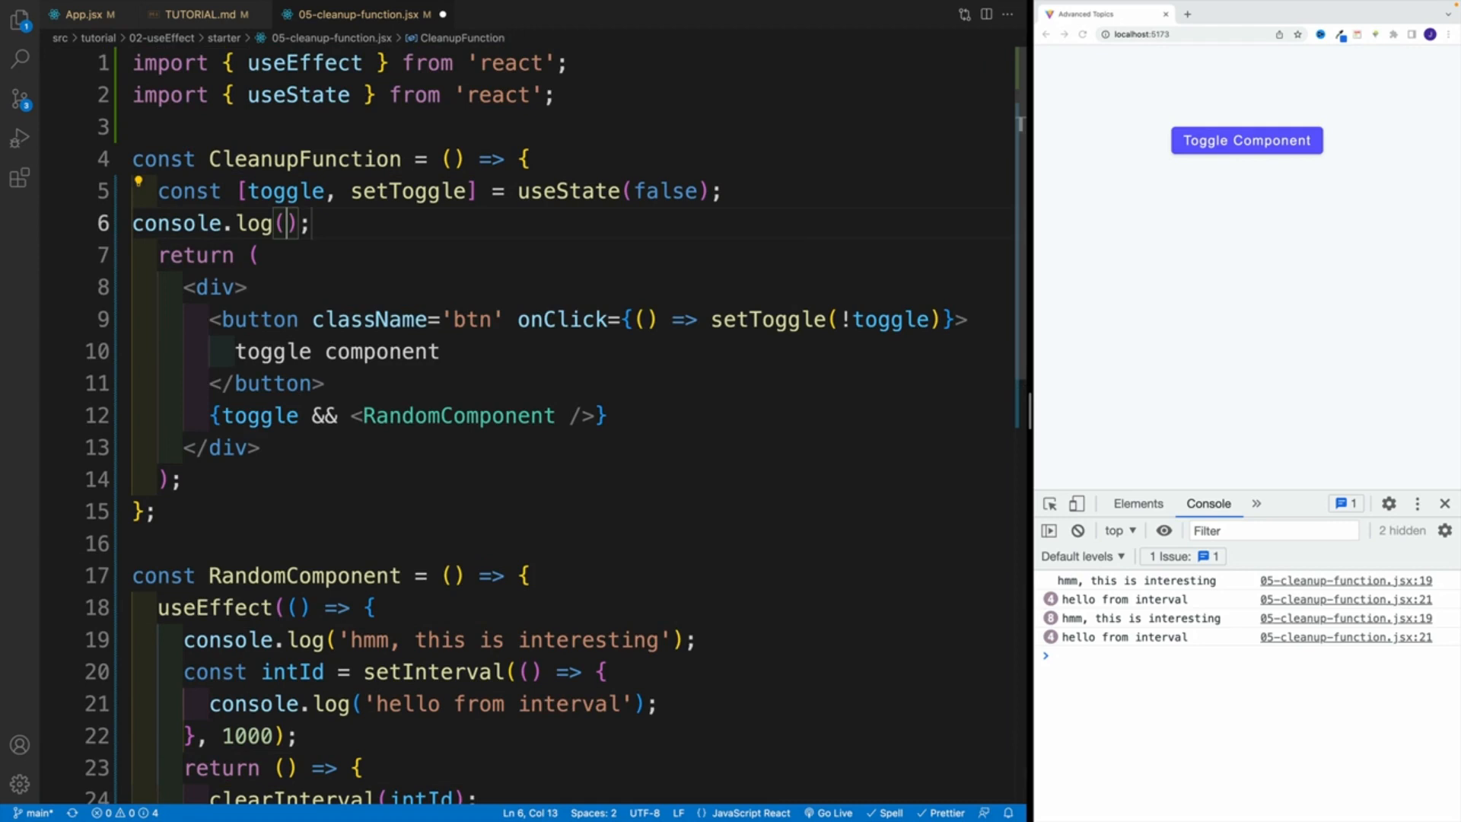
# - Log 'render' in CleanupFunction, comment out the effect's logs, and log 'cleanup' after clearInterval
pyautogui.write("'render'")
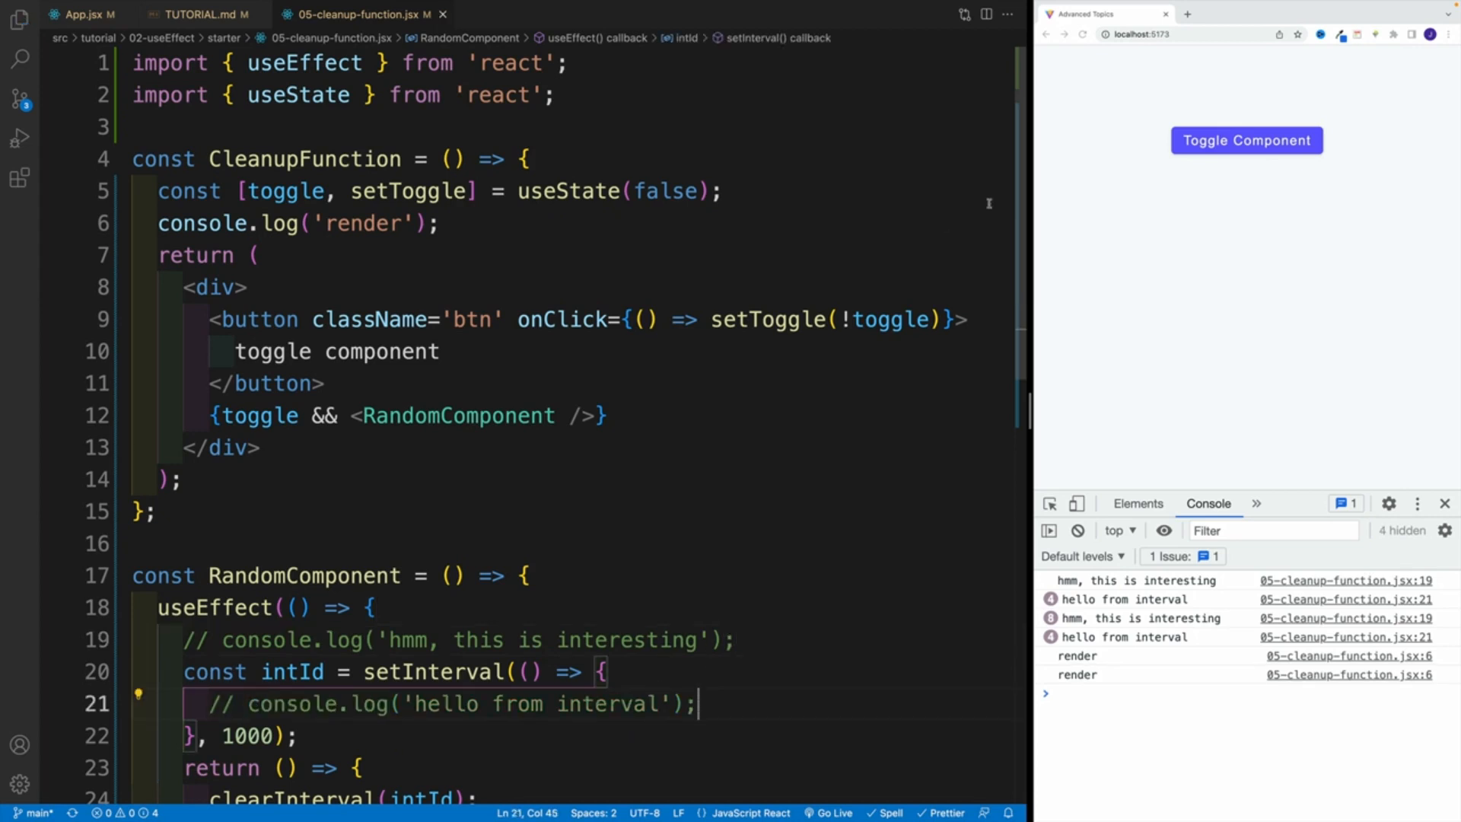
pyautogui.click(1078, 530)
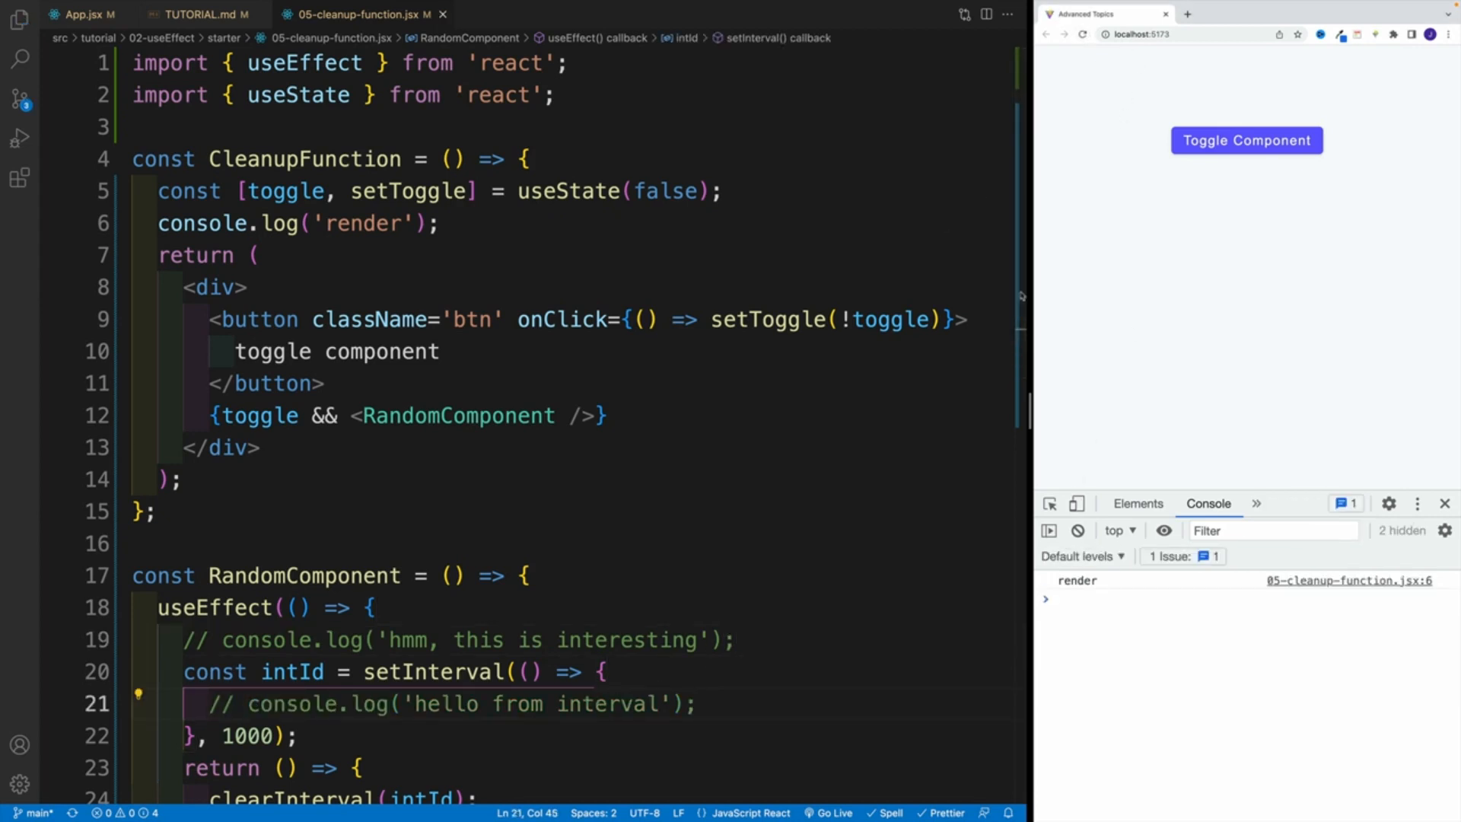
pyautogui.moveTo(1056, 122)
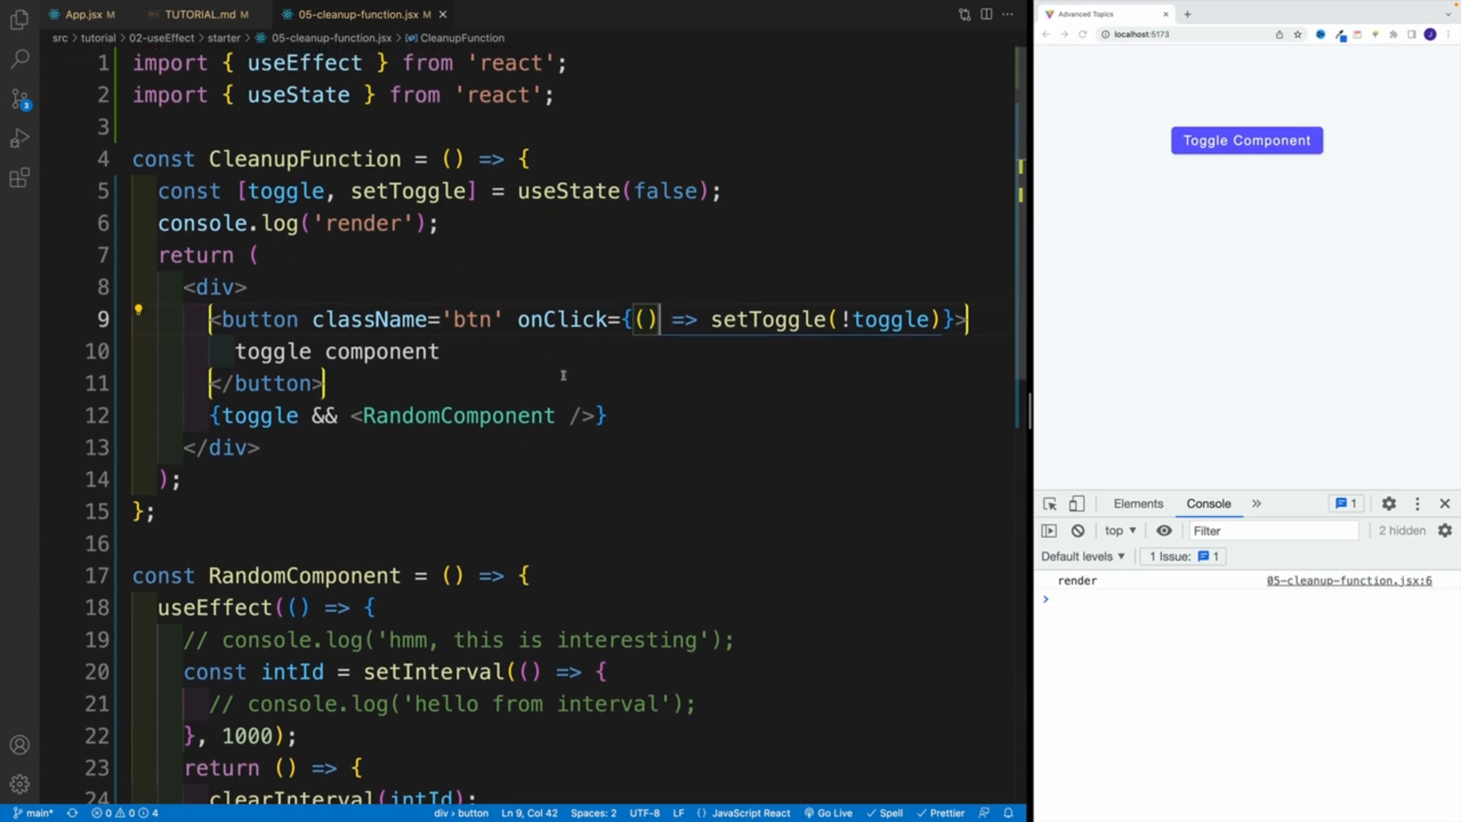
pyautogui.scroll(-3)
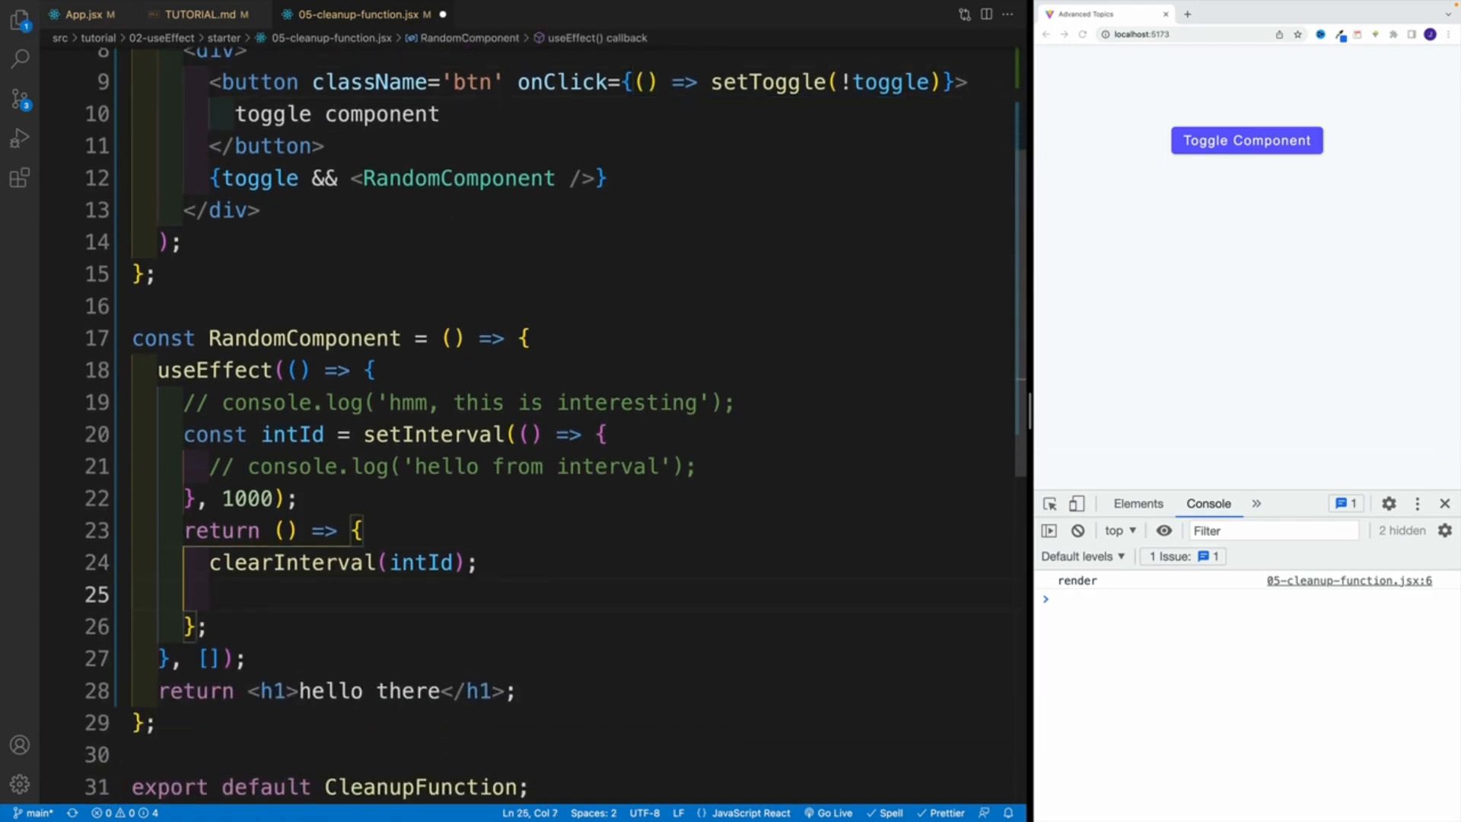
pyautogui.write("log('cle');")
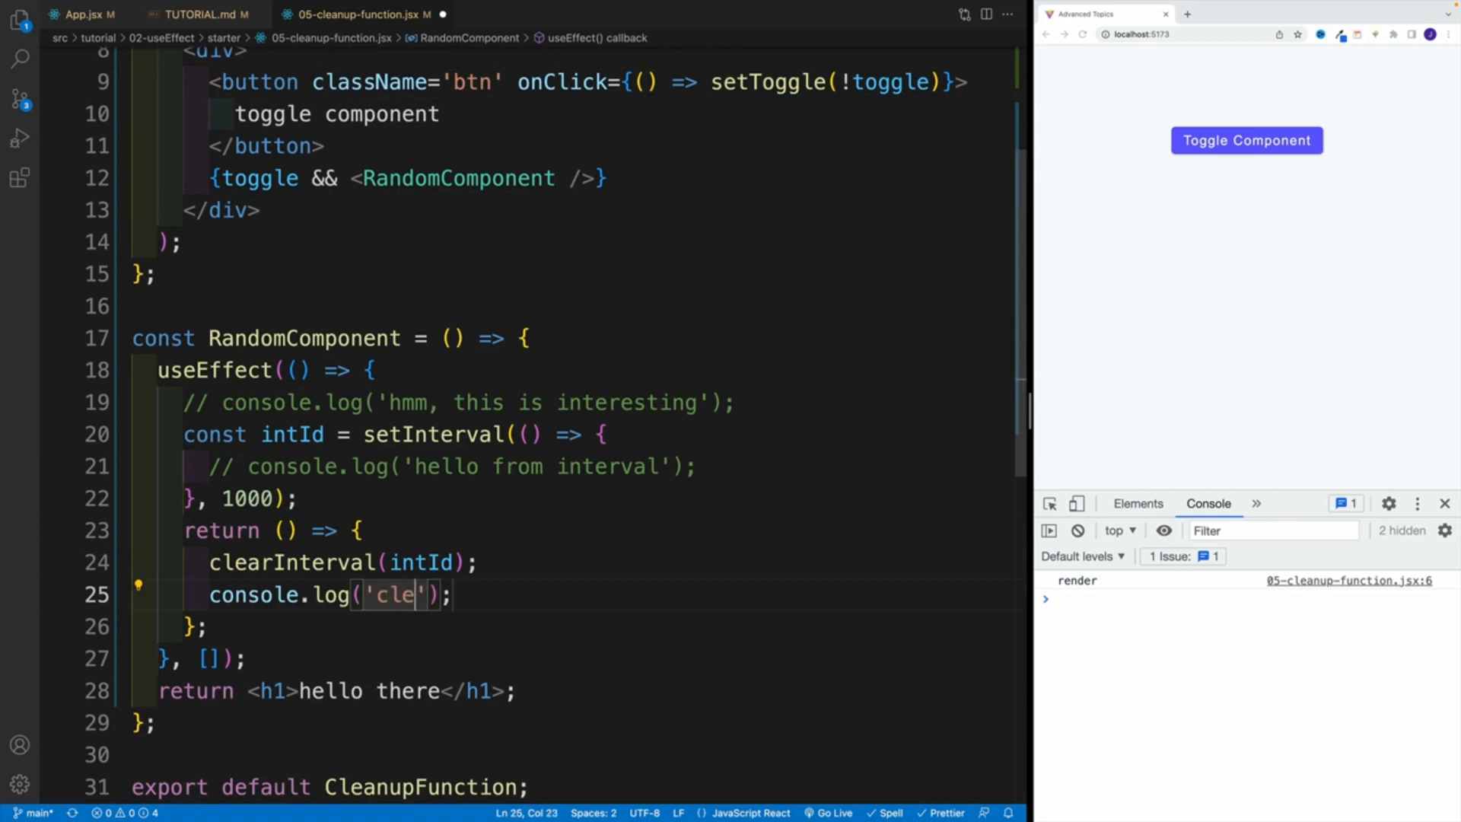
pyautogui.write('n')
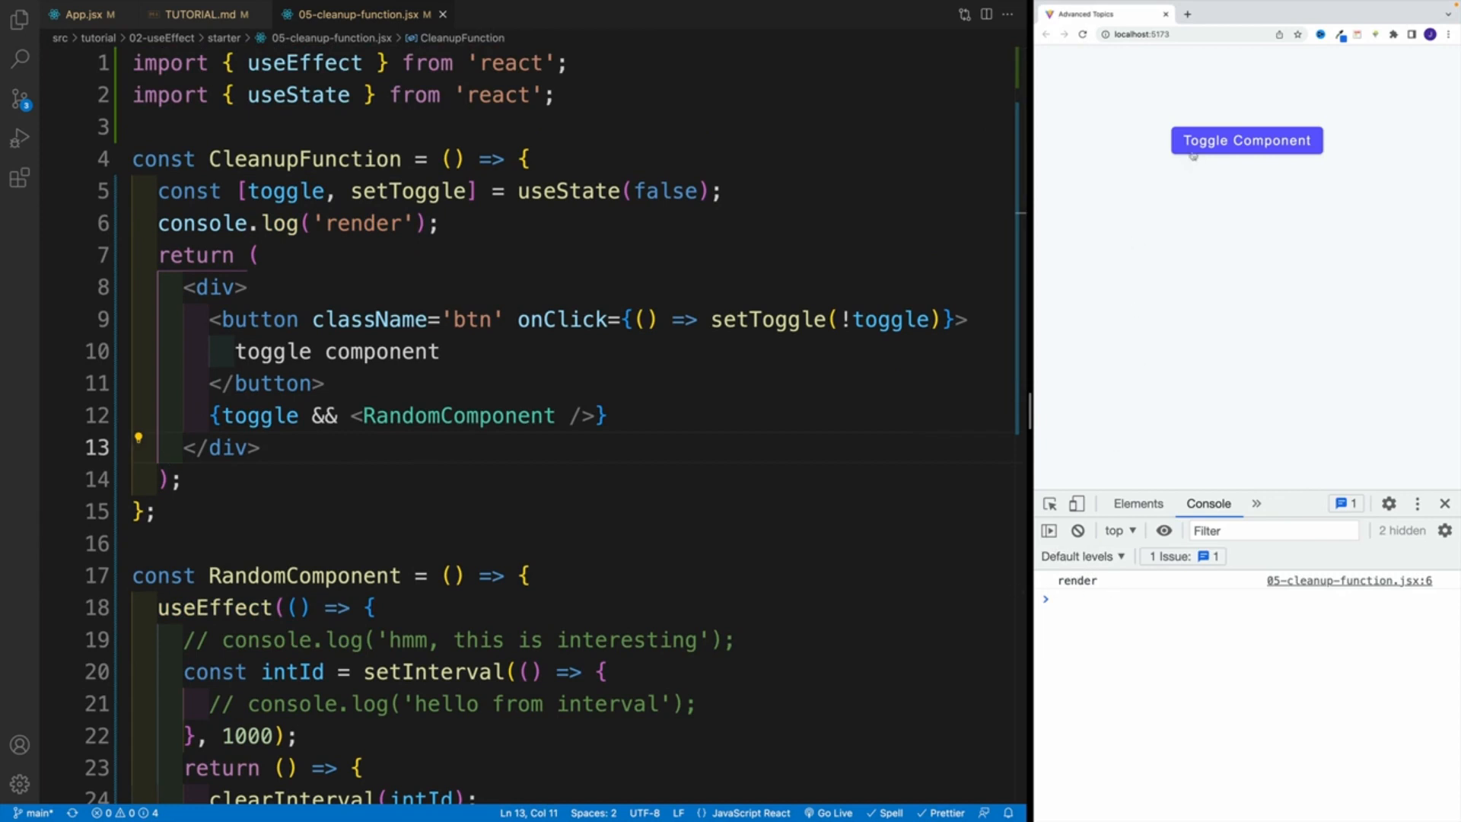
# - Mount then unmount the component so the console shows 'render' entries followed by 'cleanup'
pyautogui.click(1246, 140)
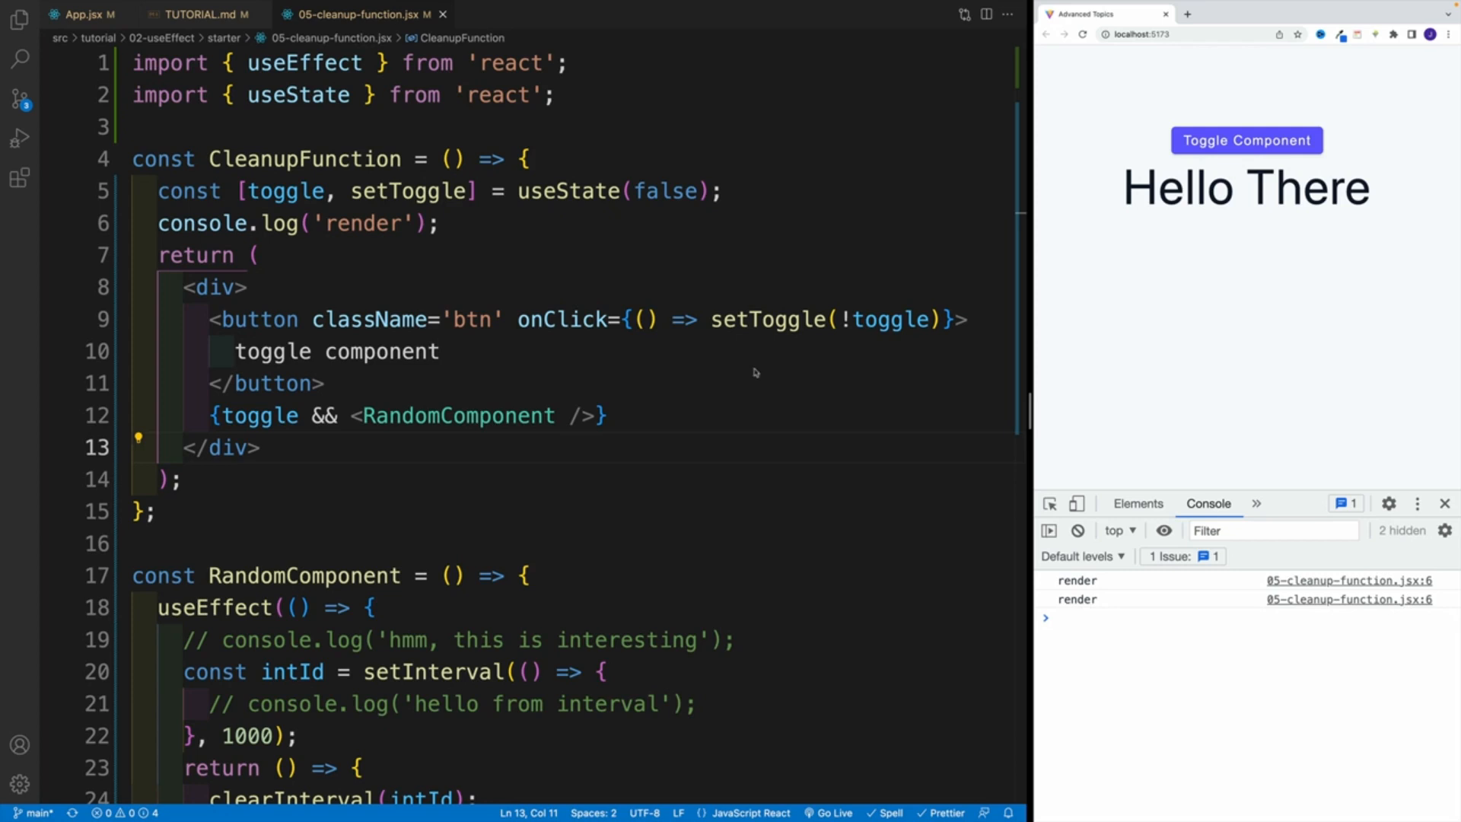
pyautogui.doubleClick(284, 191)
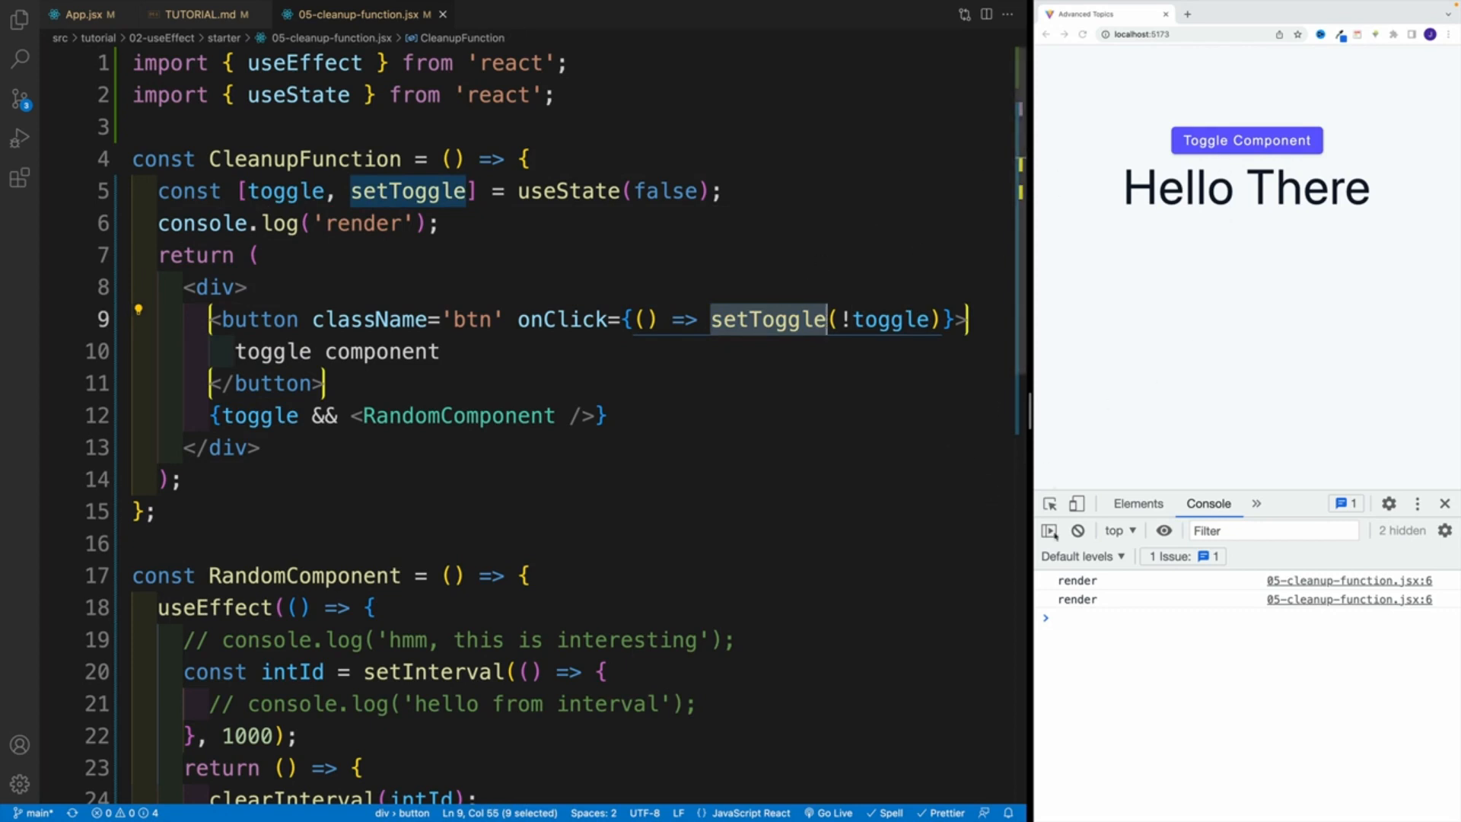
pyautogui.click(1246, 140)
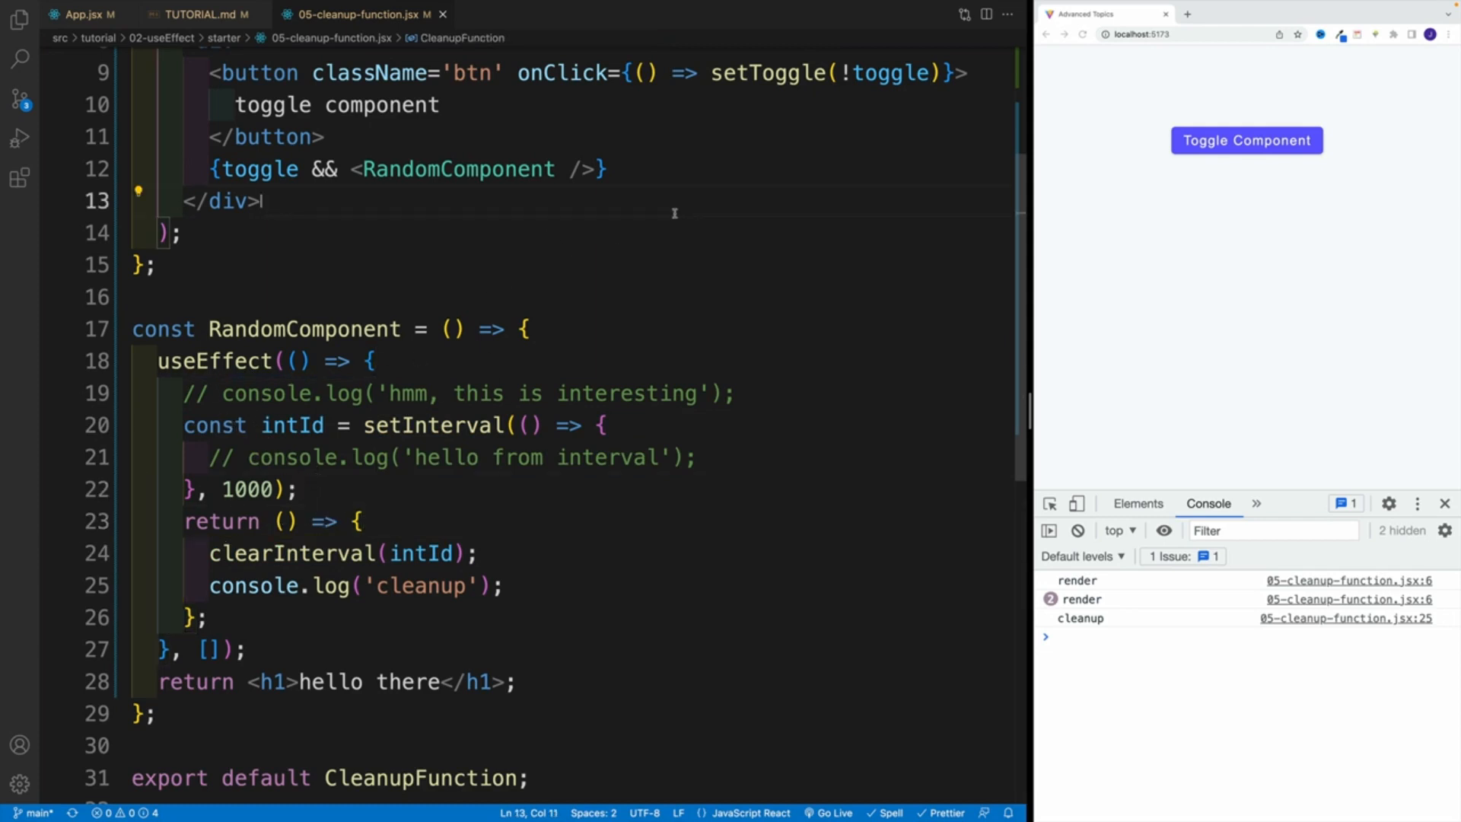
pyautogui.moveTo(675, 218)
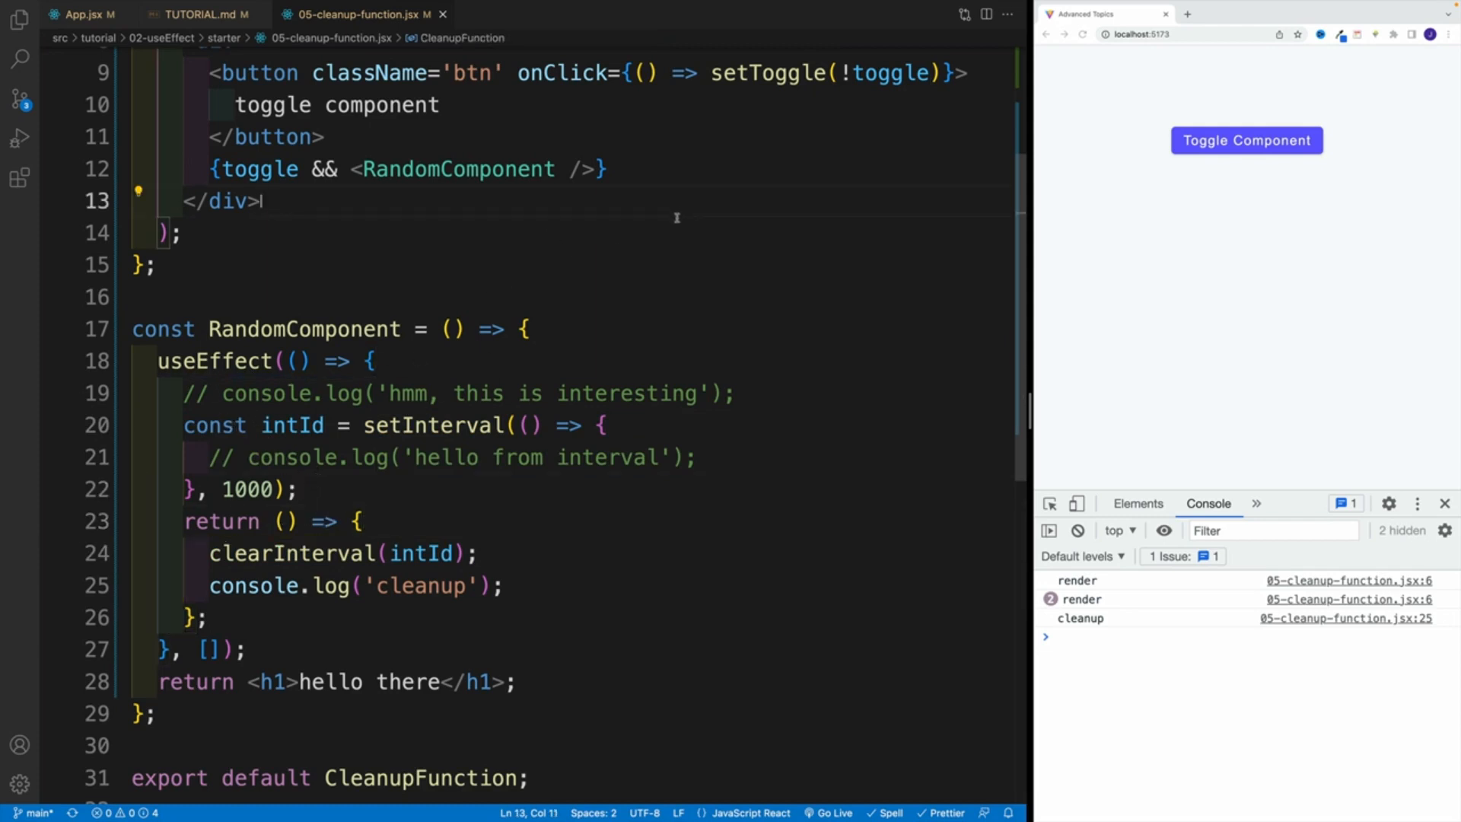